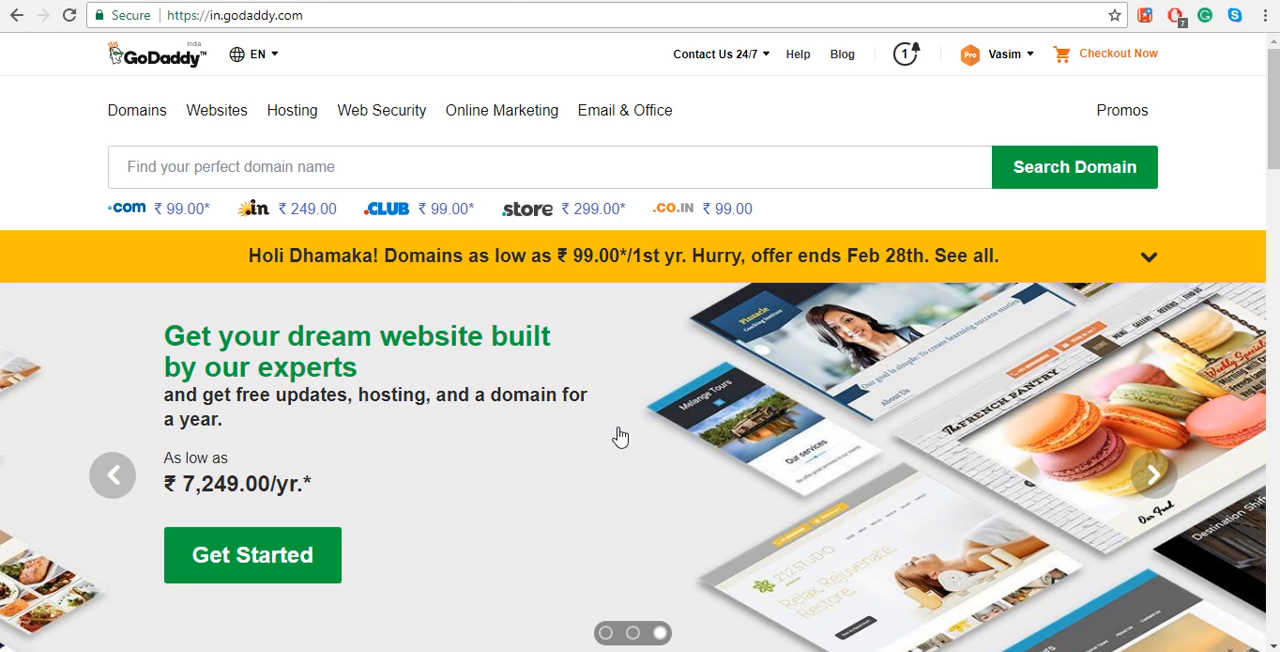
{"action": "mouse_move", "coordinate": [884, 146]}
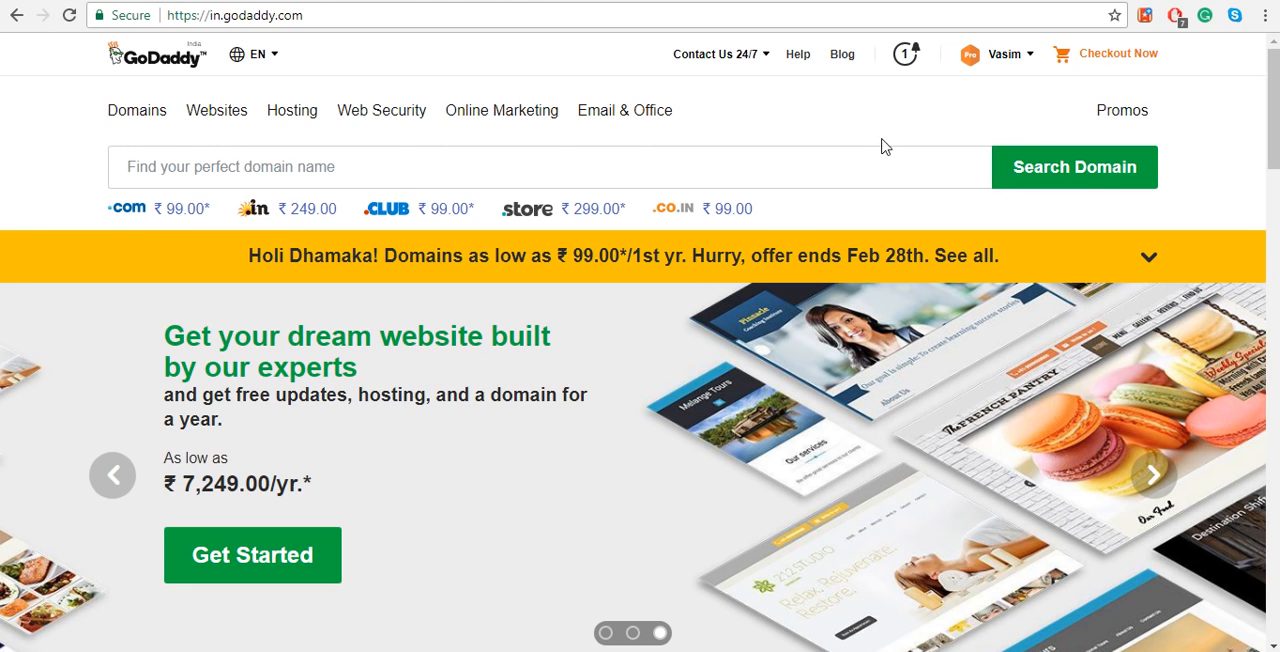
{"action": "mouse_move", "coordinate": [265, 228]}
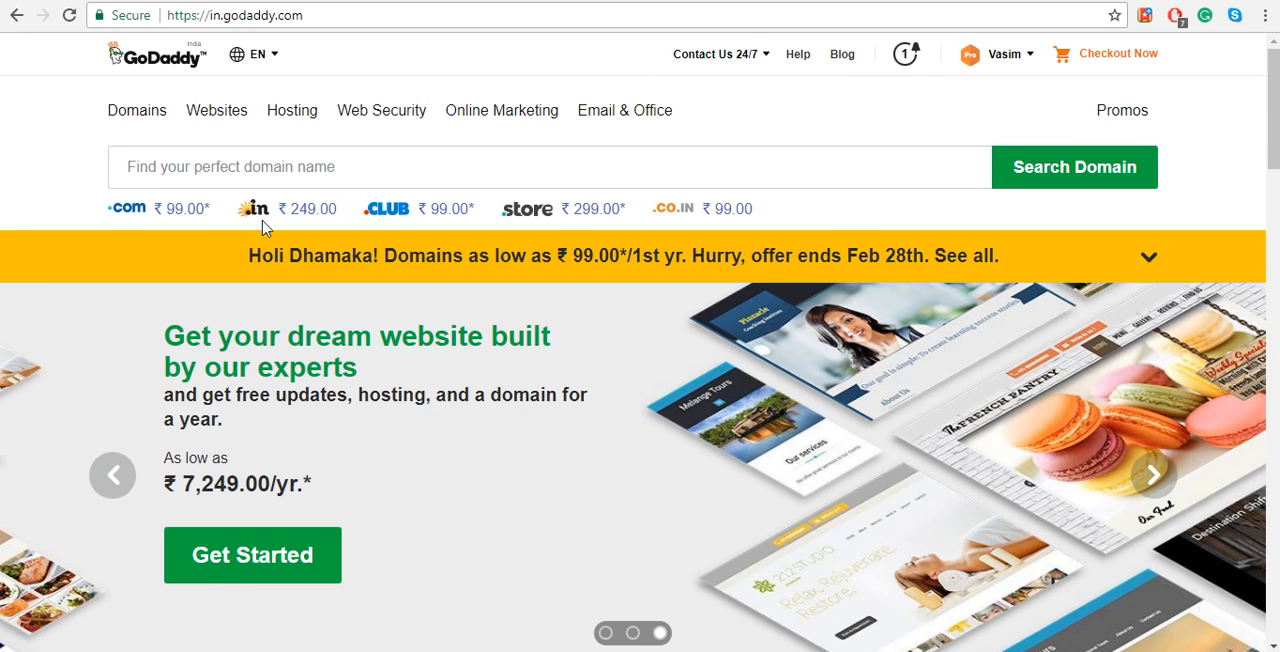
{"action": "mouse_move", "coordinate": [960, 133]}
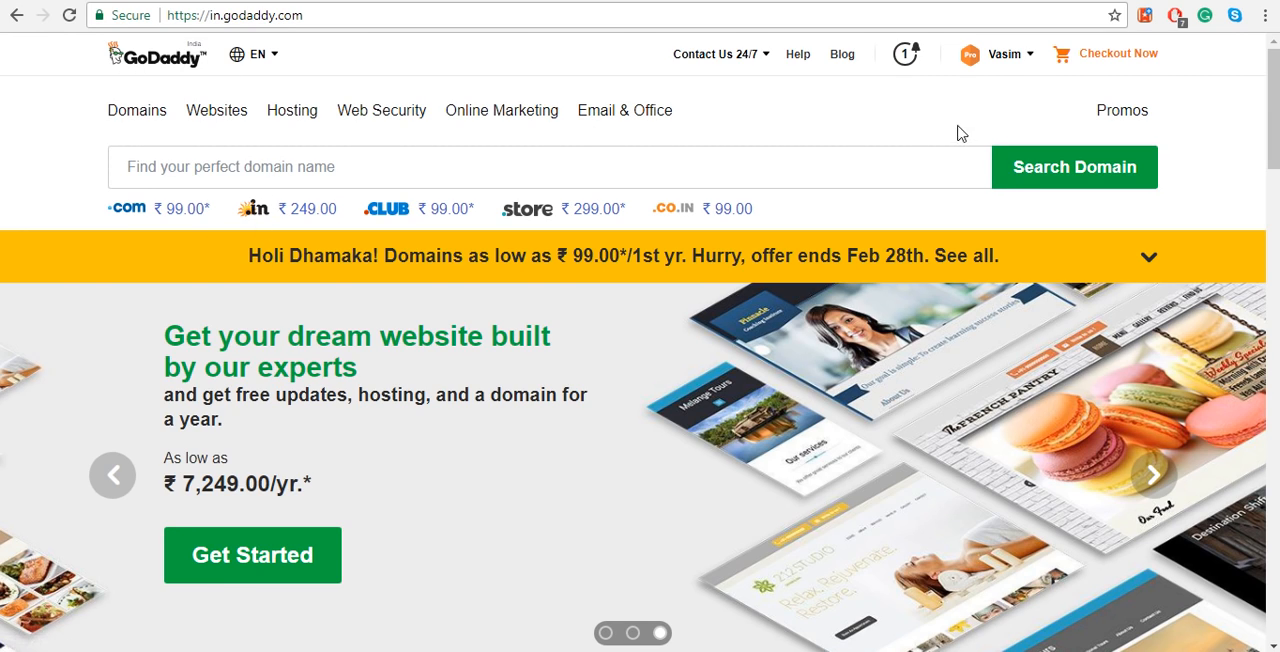
{"action": "mouse_move", "coordinate": [928, 116]}
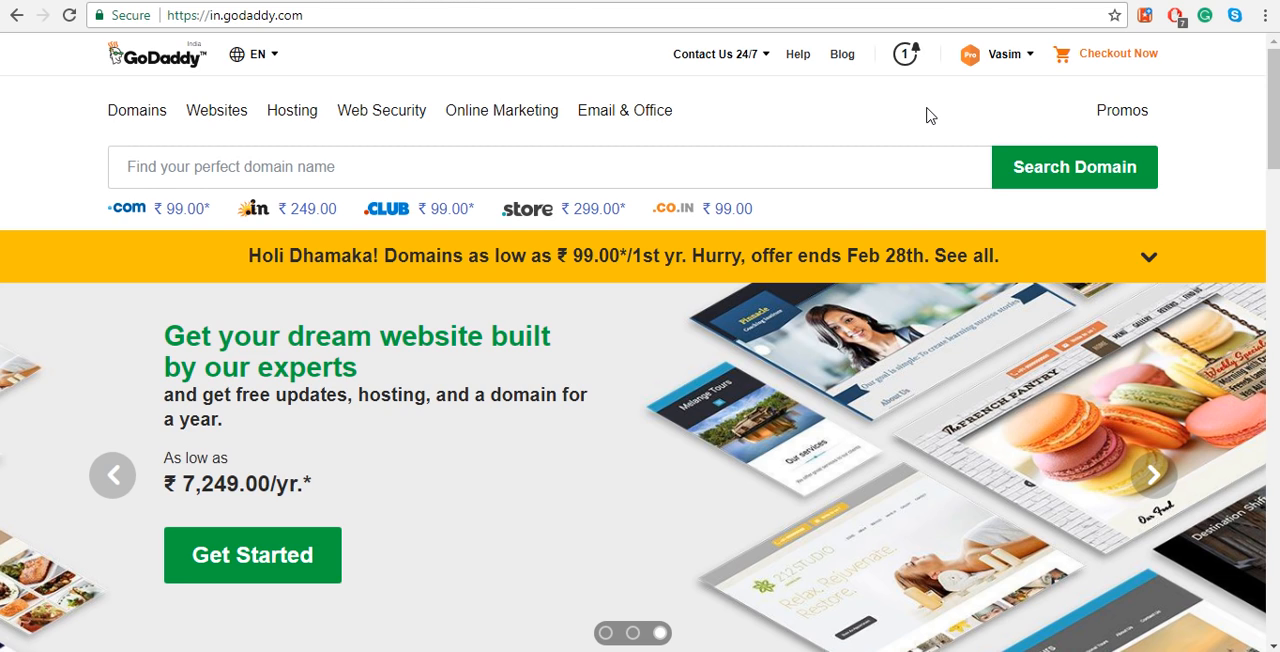
{"action": "mouse_move", "coordinate": [998, 73]}
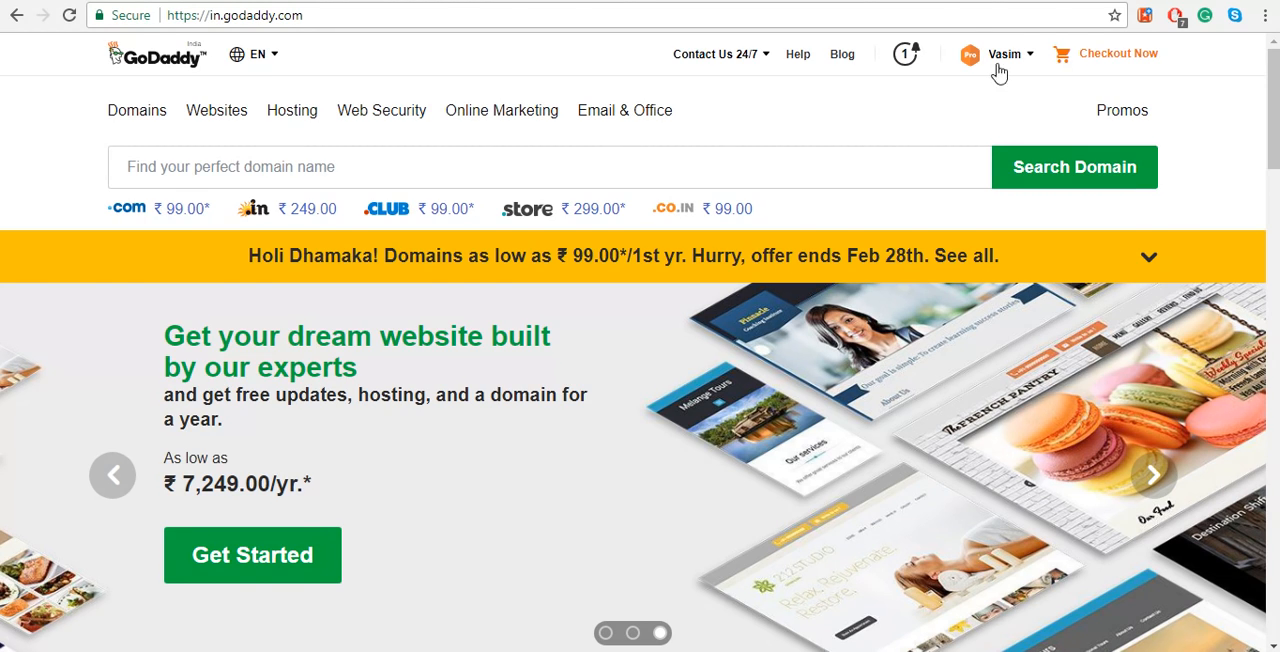
Go to All Hosting Accounts through Manage Hosting in the account quick-links menu
{"action": "left_click", "coordinate": [1004, 54]}
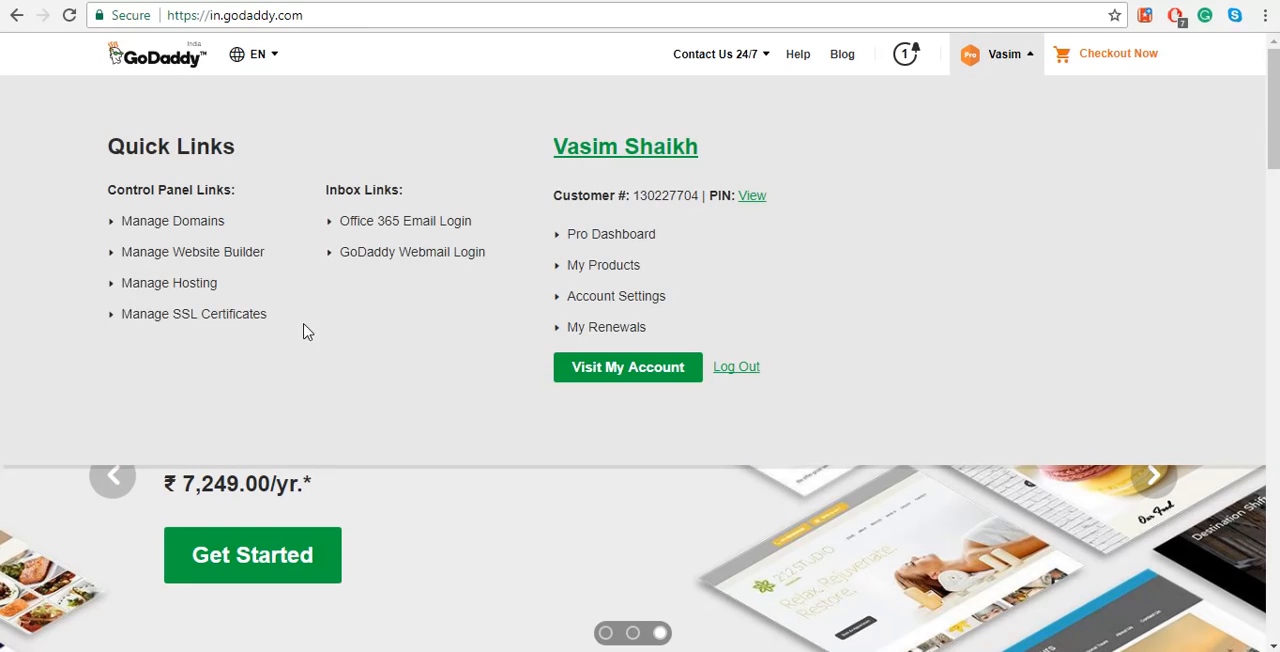
{"action": "mouse_move", "coordinate": [155, 289]}
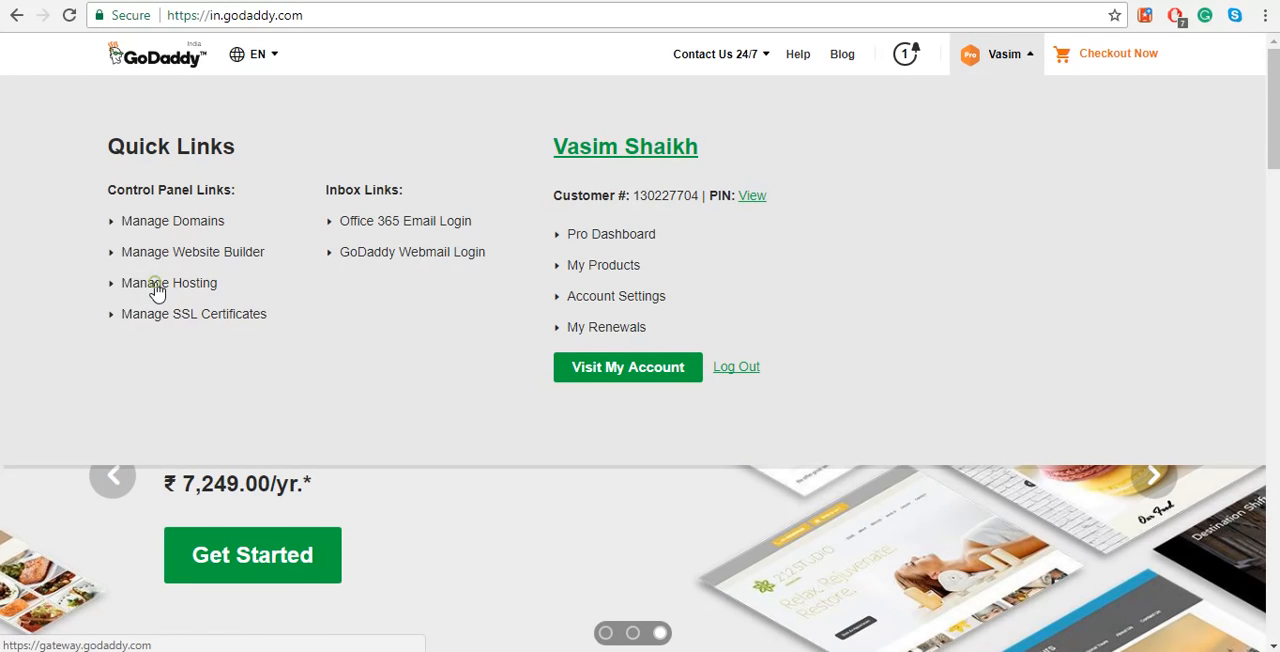
{"action": "left_click", "coordinate": [168, 282]}
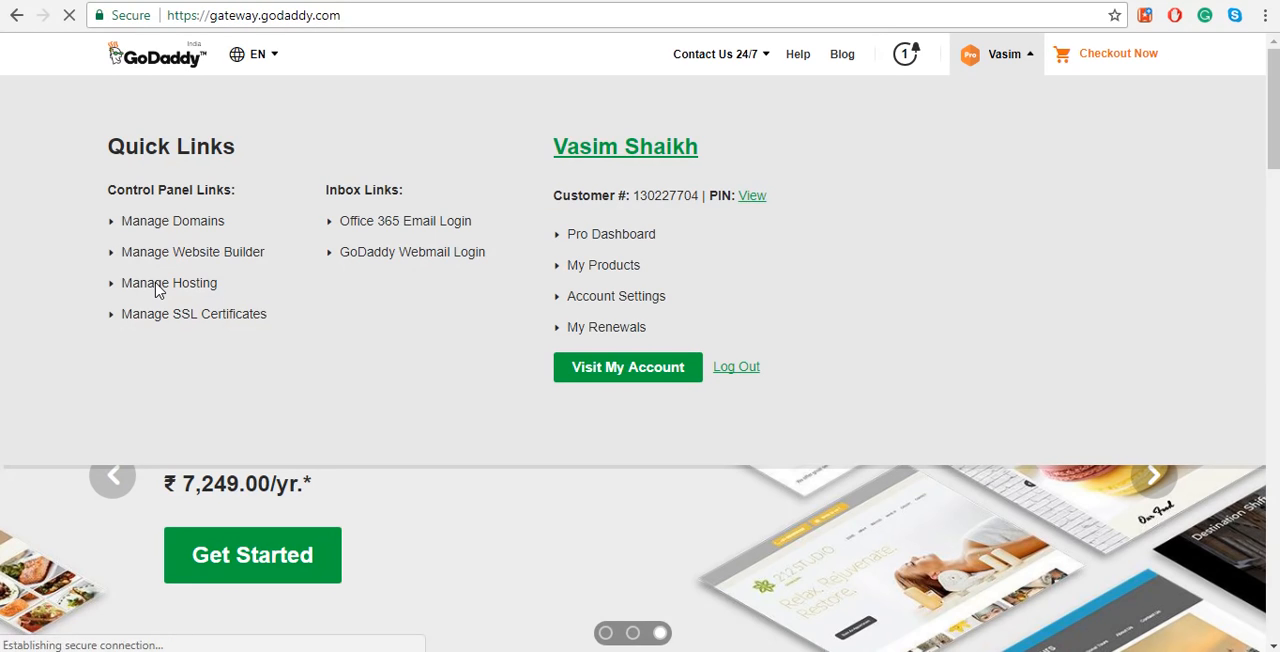
{"action": "left_click", "coordinate": [169, 283]}
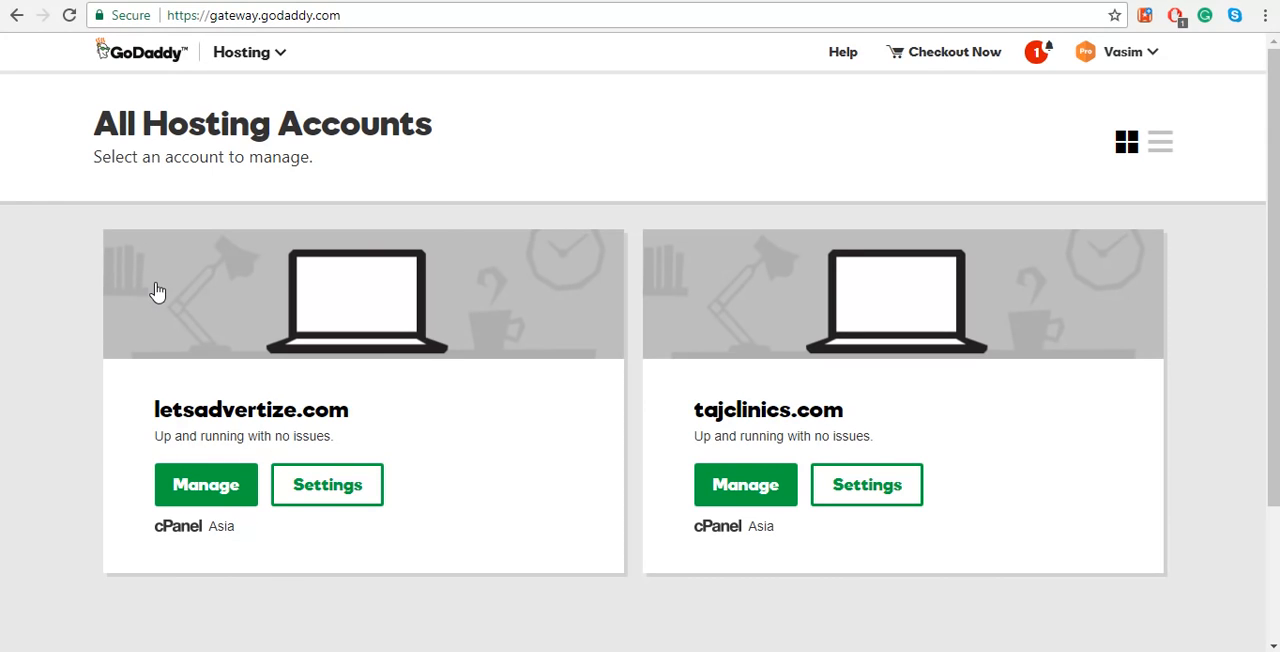
{"action": "mouse_move", "coordinate": [8, 267]}
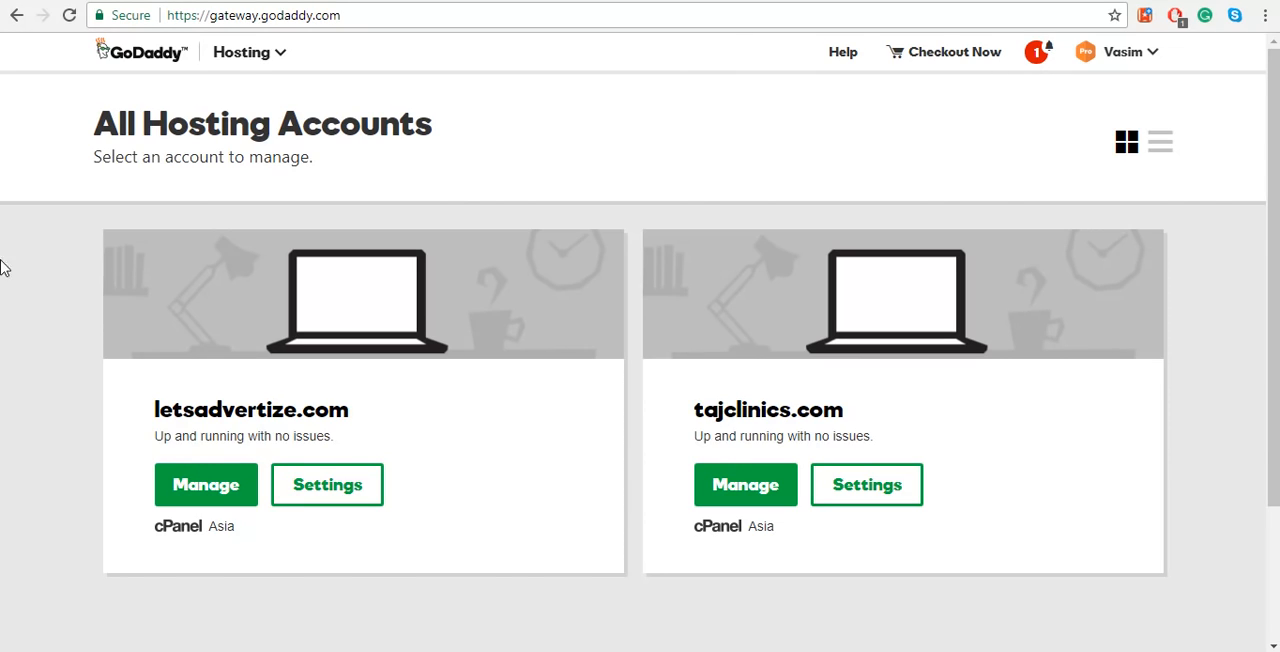
{"action": "mouse_move", "coordinate": [138, 420]}
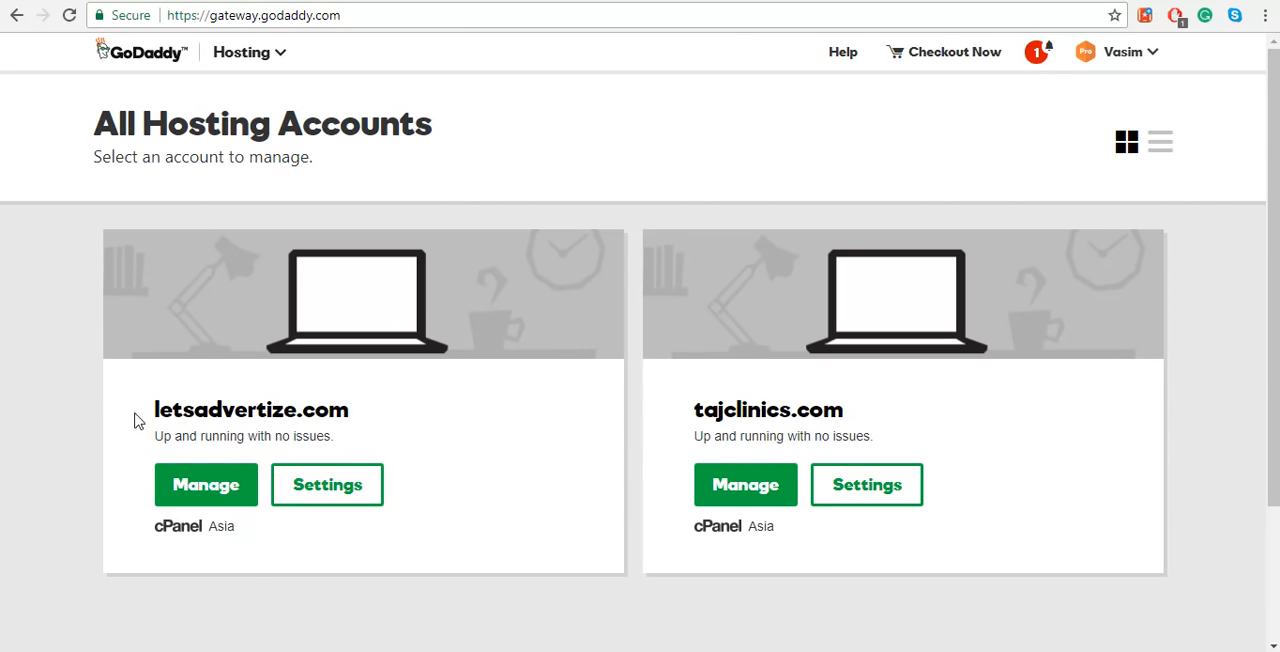
{"action": "mouse_move", "coordinate": [56, 523]}
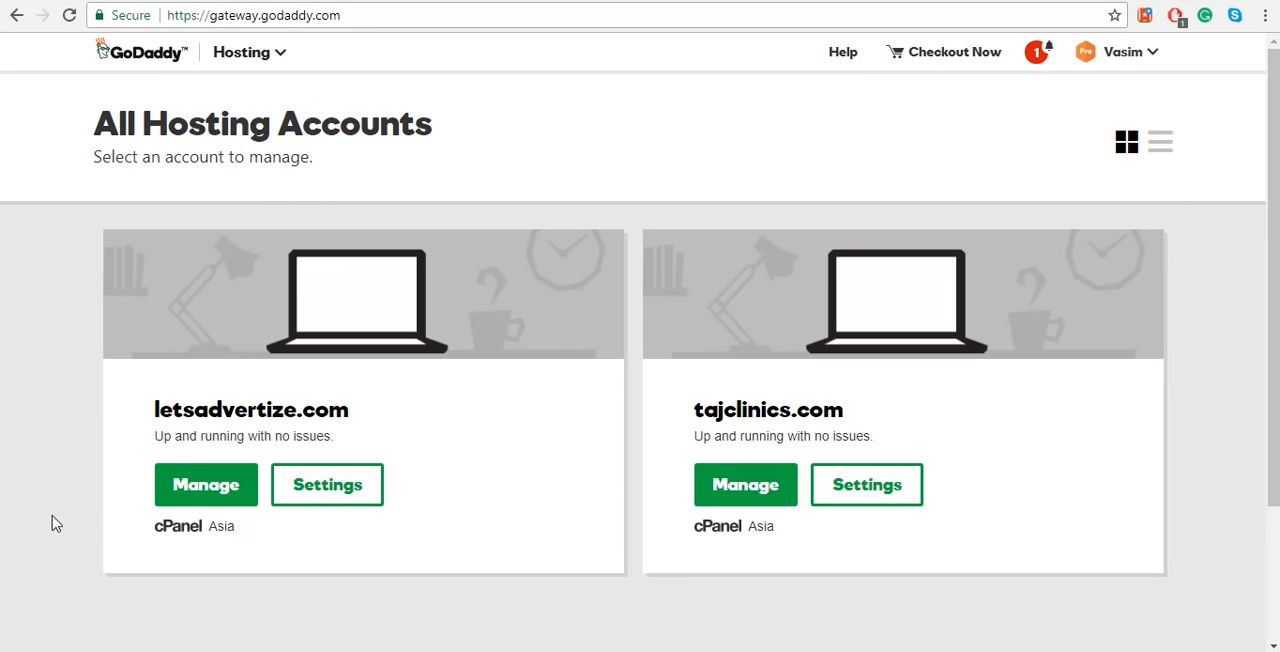
{"action": "mouse_move", "coordinate": [172, 465]}
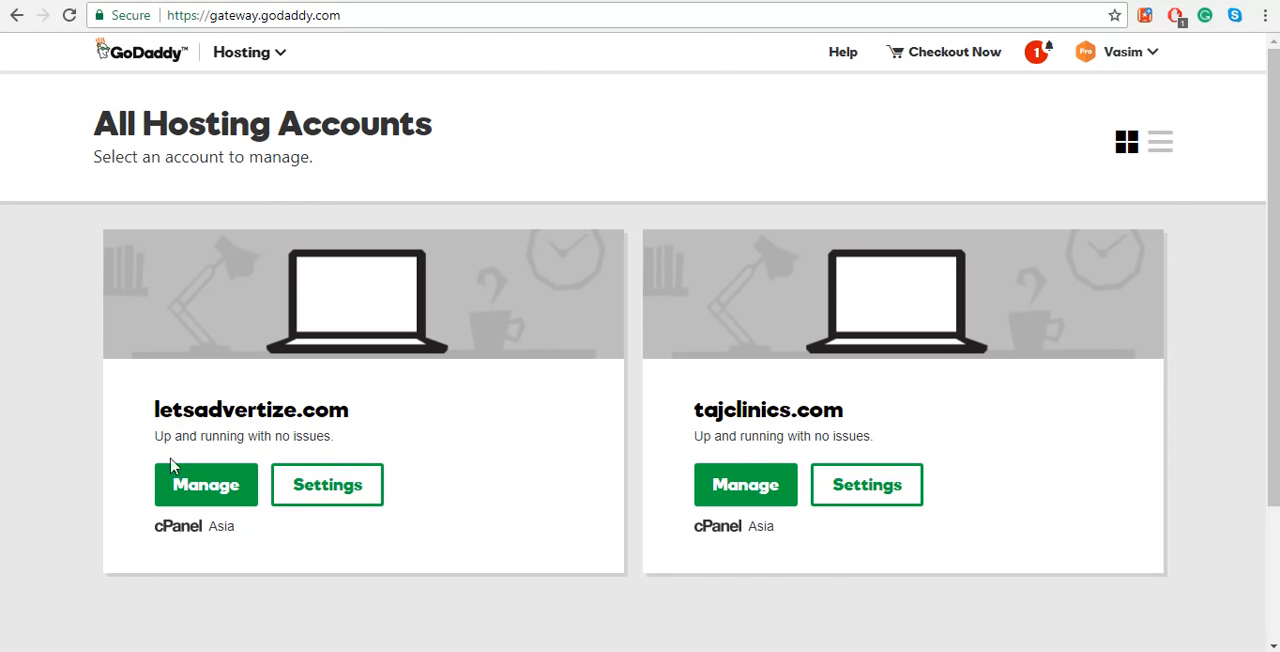
Manage the letsadvertize.com hosting account and launch its cPanel Admin
{"action": "left_click", "coordinate": [206, 484]}
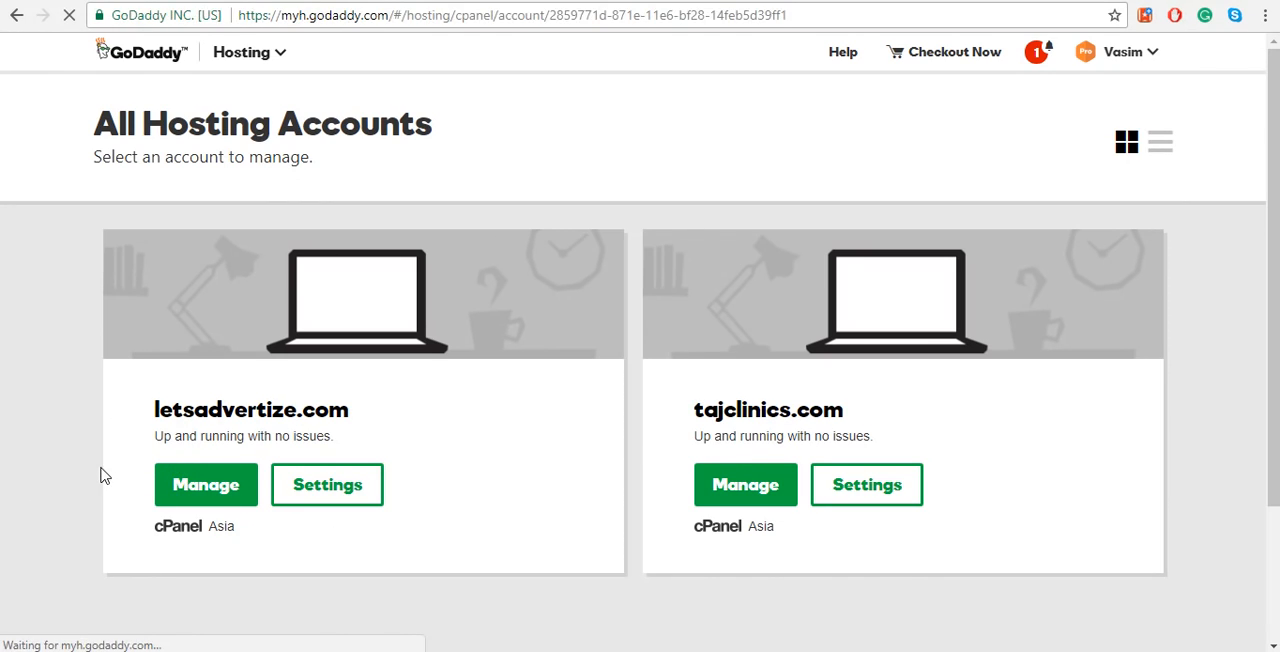
{"action": "left_click", "coordinate": [206, 484]}
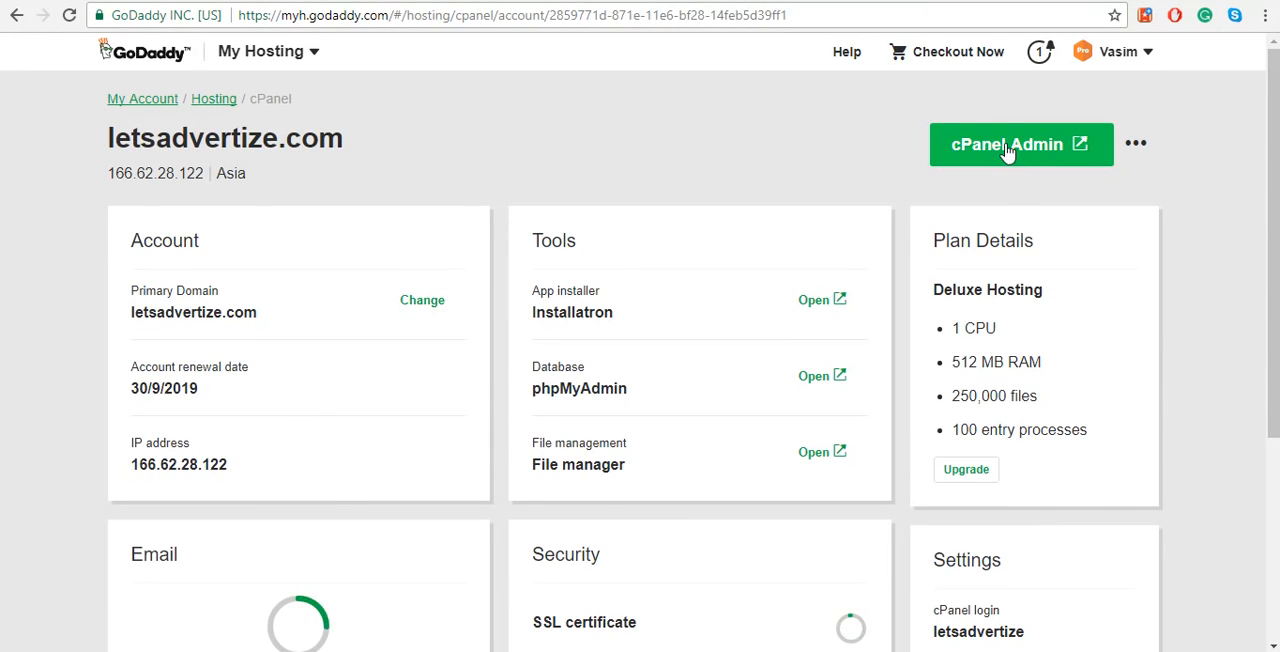
{"action": "left_click", "coordinate": [1007, 144]}
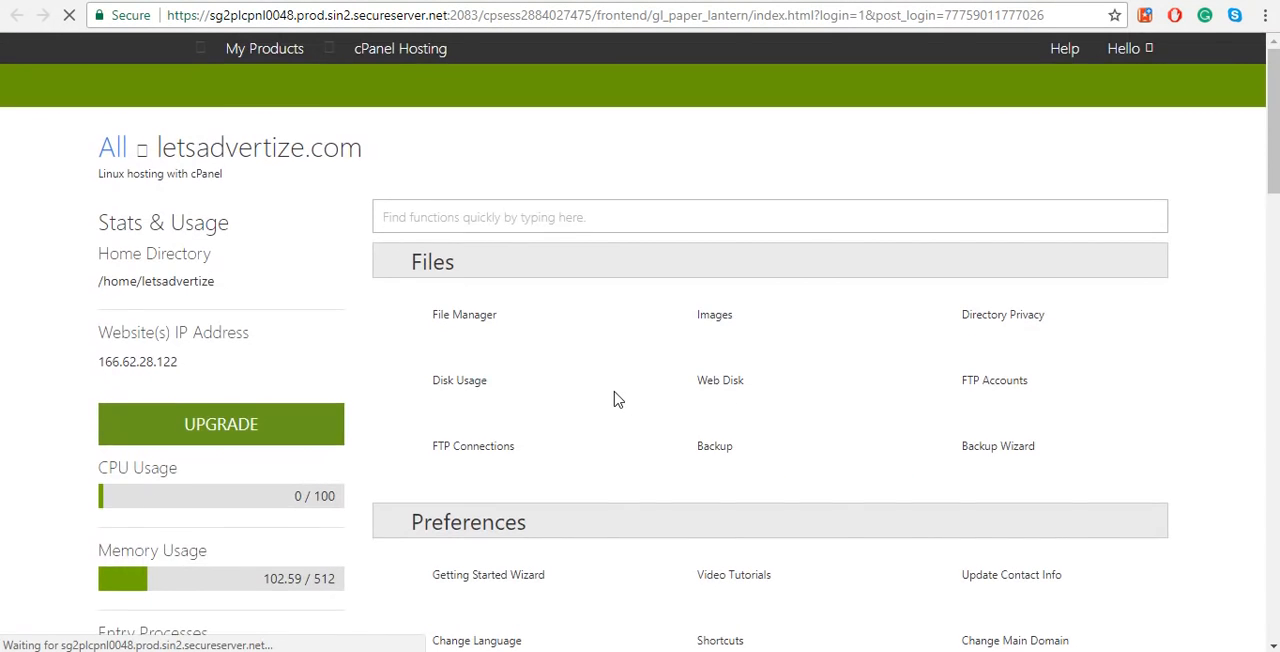
Scroll cPanel down and open Installatron's WordPress application to install it
{"action": "scroll", "scroll_direction": "down", "scroll_amount": 3}
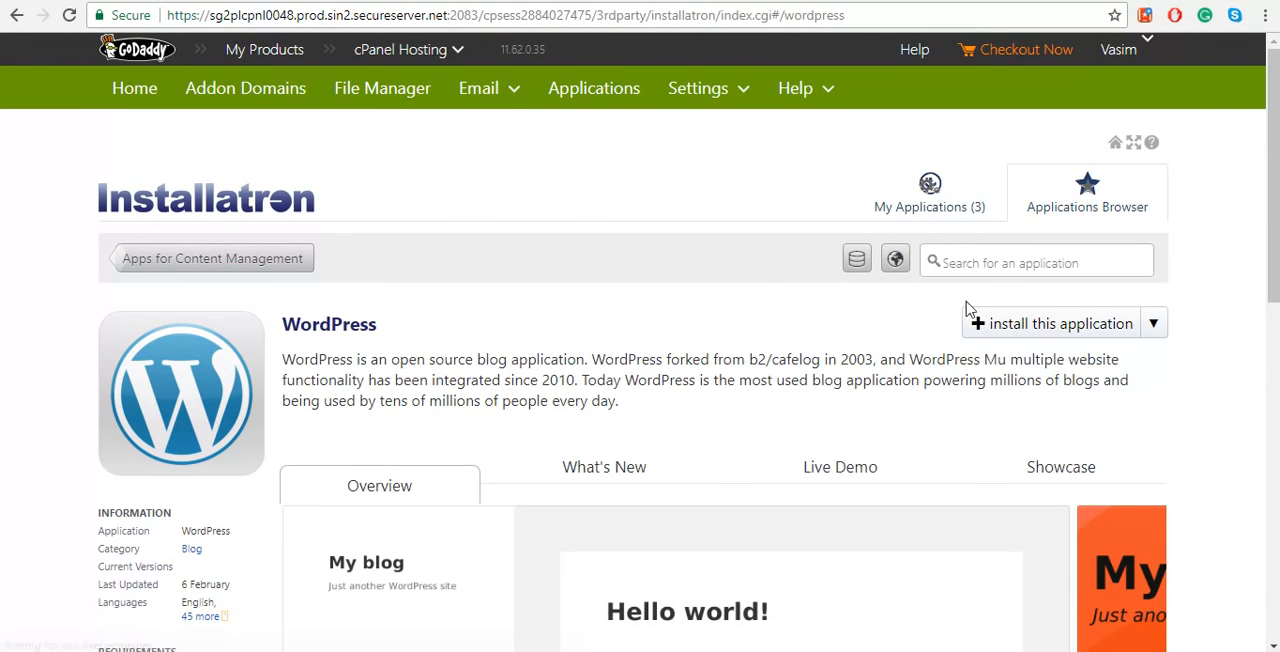
{"action": "left_click", "coordinate": [1050, 323]}
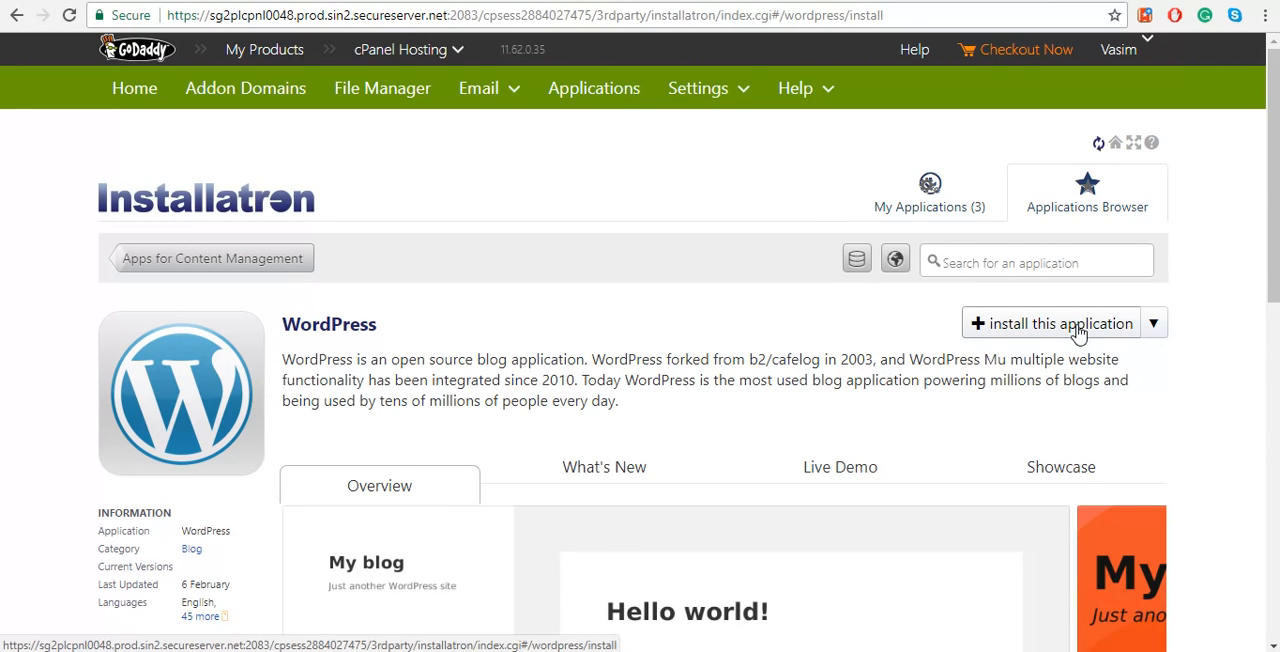
{"action": "left_click", "coordinate": [1051, 323]}
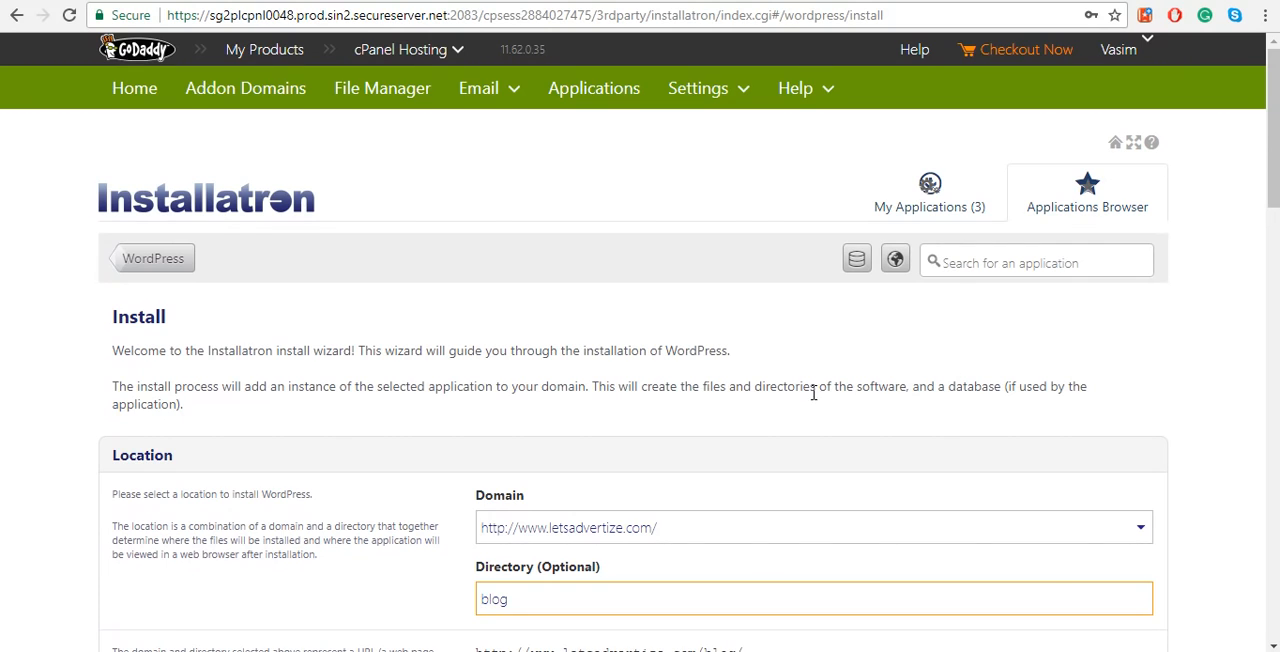
{"action": "left_click", "coordinate": [1139, 527]}
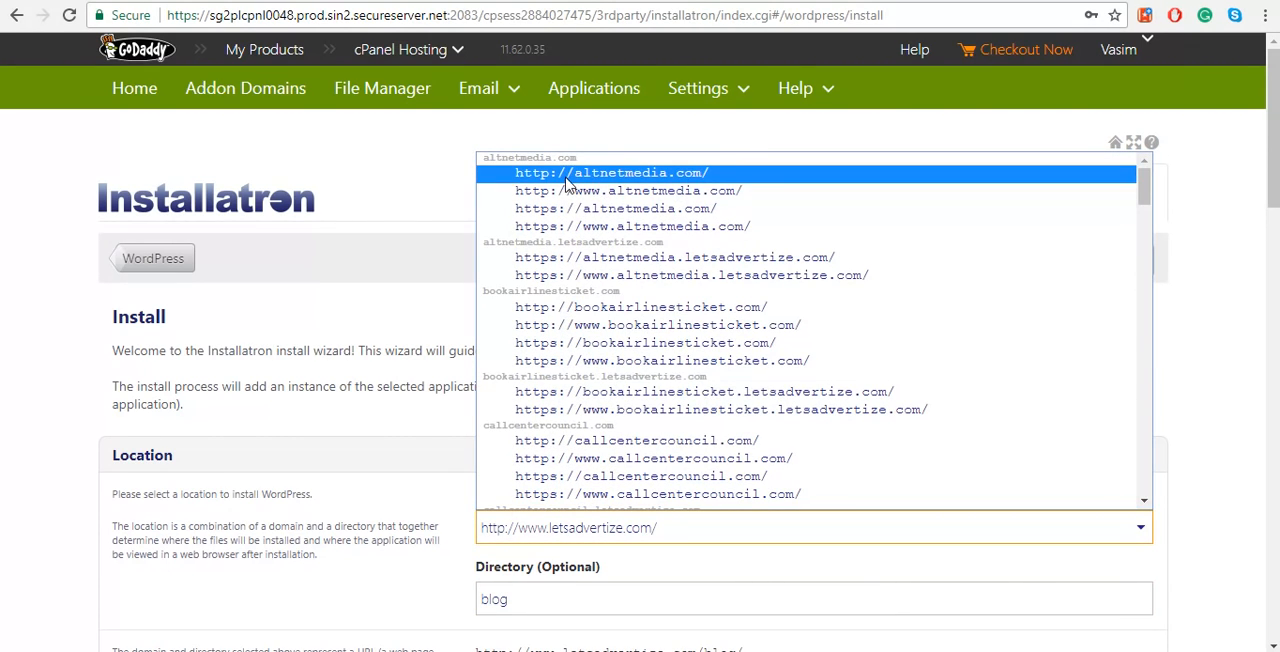
{"action": "left_click", "coordinate": [611, 172]}
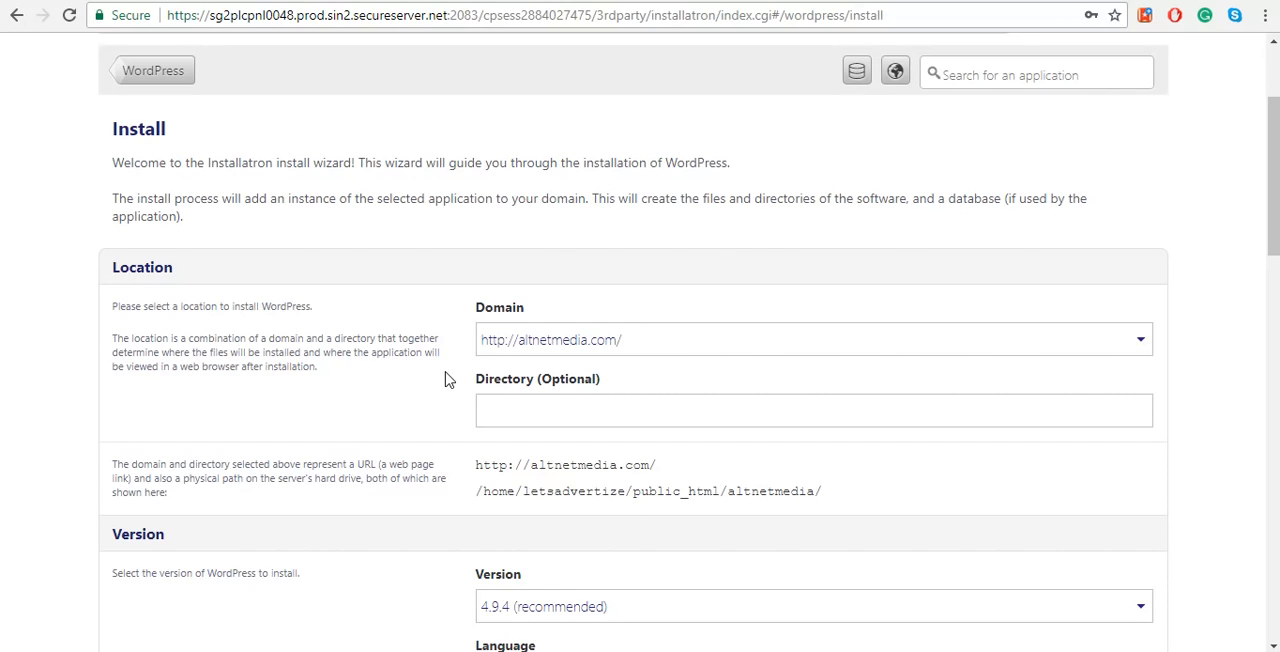
{"action": "mouse_move", "coordinate": [560, 348]}
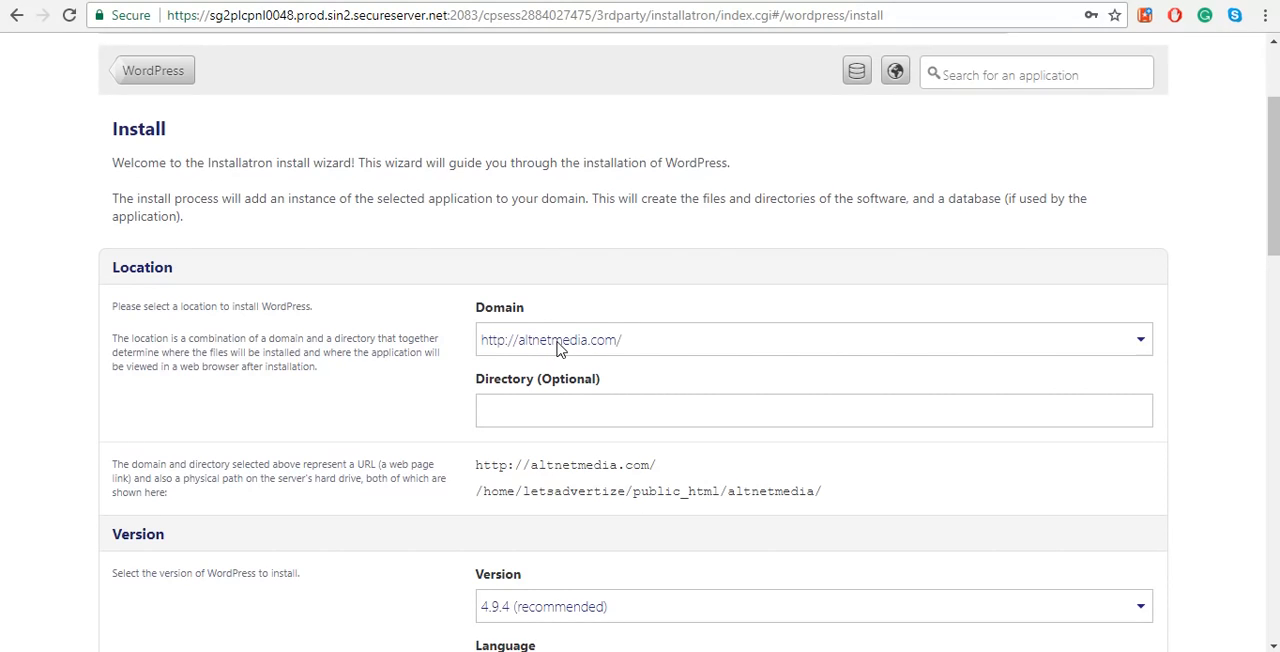
{"action": "mouse_move", "coordinate": [590, 345]}
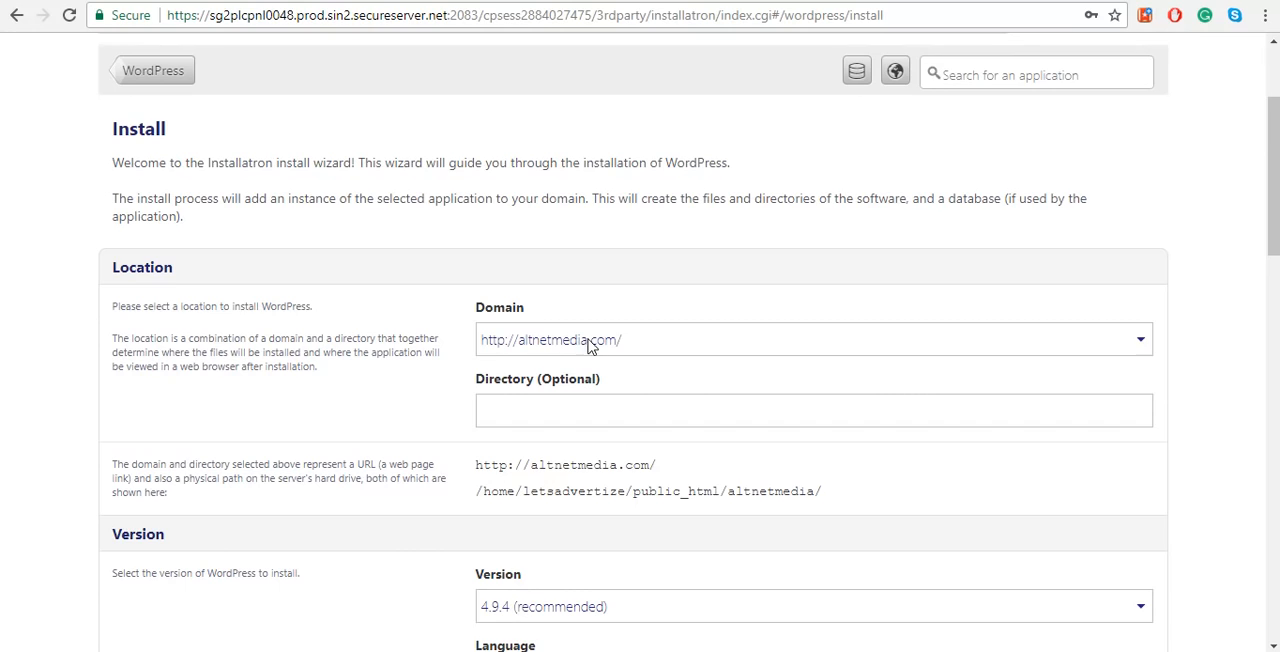
{"action": "mouse_move", "coordinate": [585, 310]}
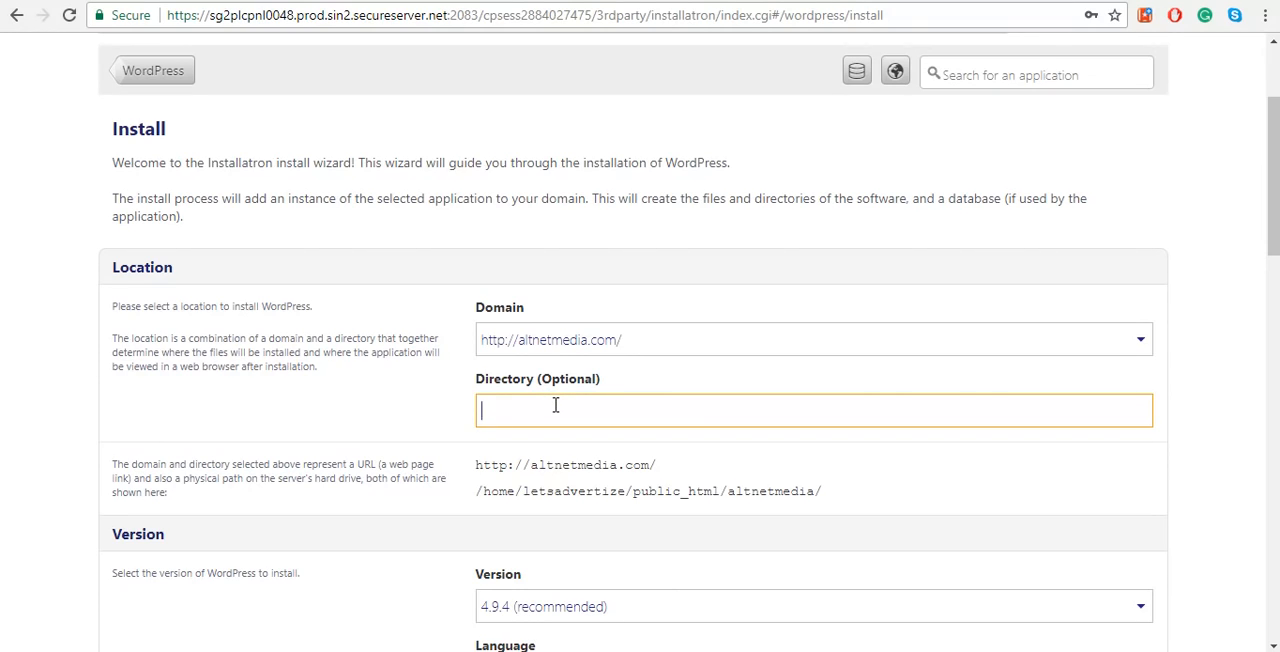
{"action": "type", "text": "blog"}
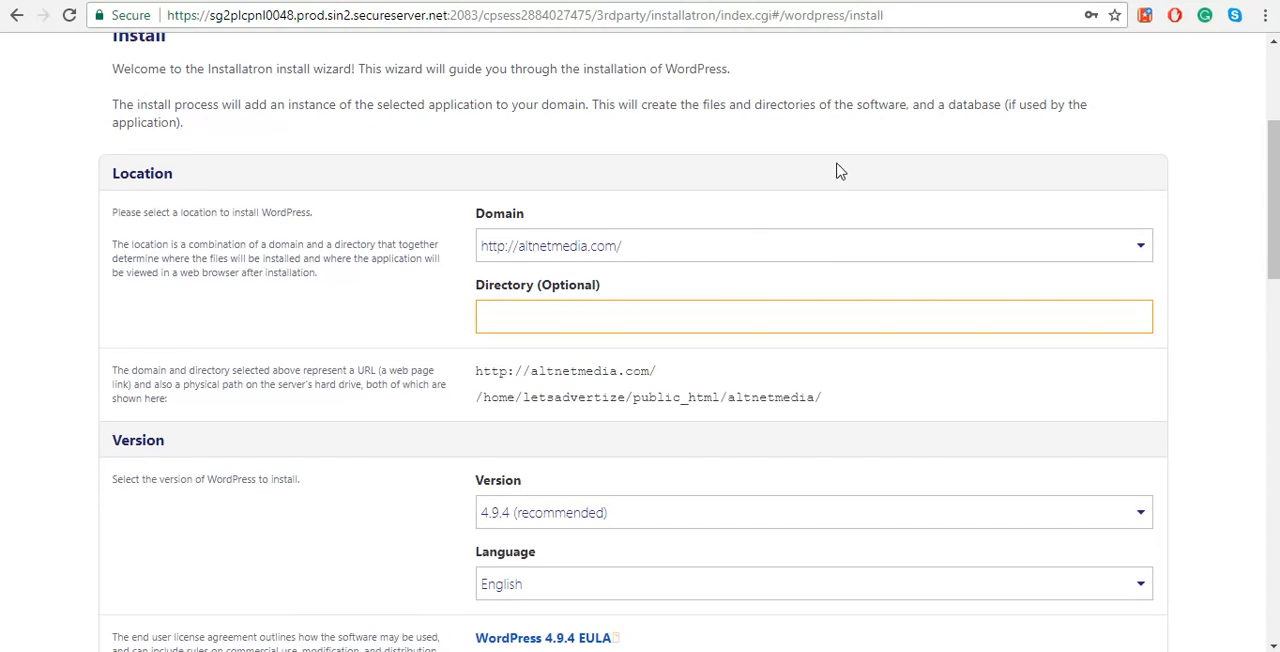
Set administrator username 'admin', enter the admin email, and title the site 'Anet Media'
{"action": "scroll", "scroll_direction": "down", "scroll_amount": 3}
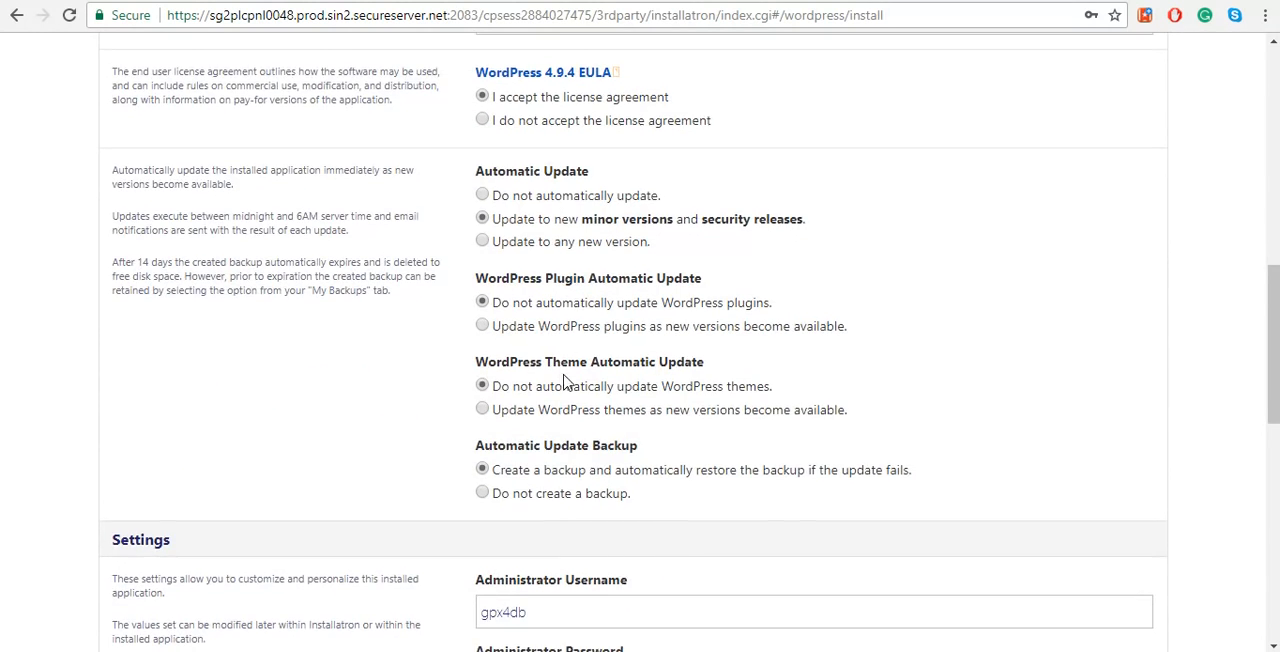
{"action": "scroll", "scroll_direction": "down", "scroll_amount": 3}
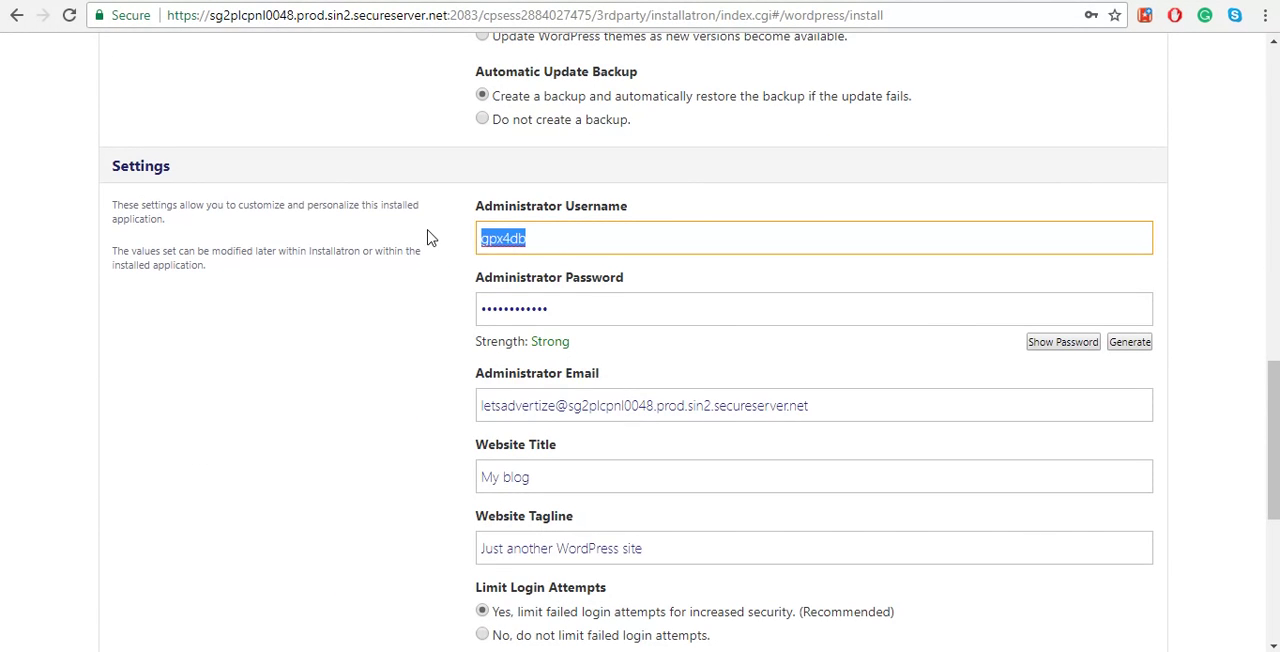
{"action": "type", "text": "a"}
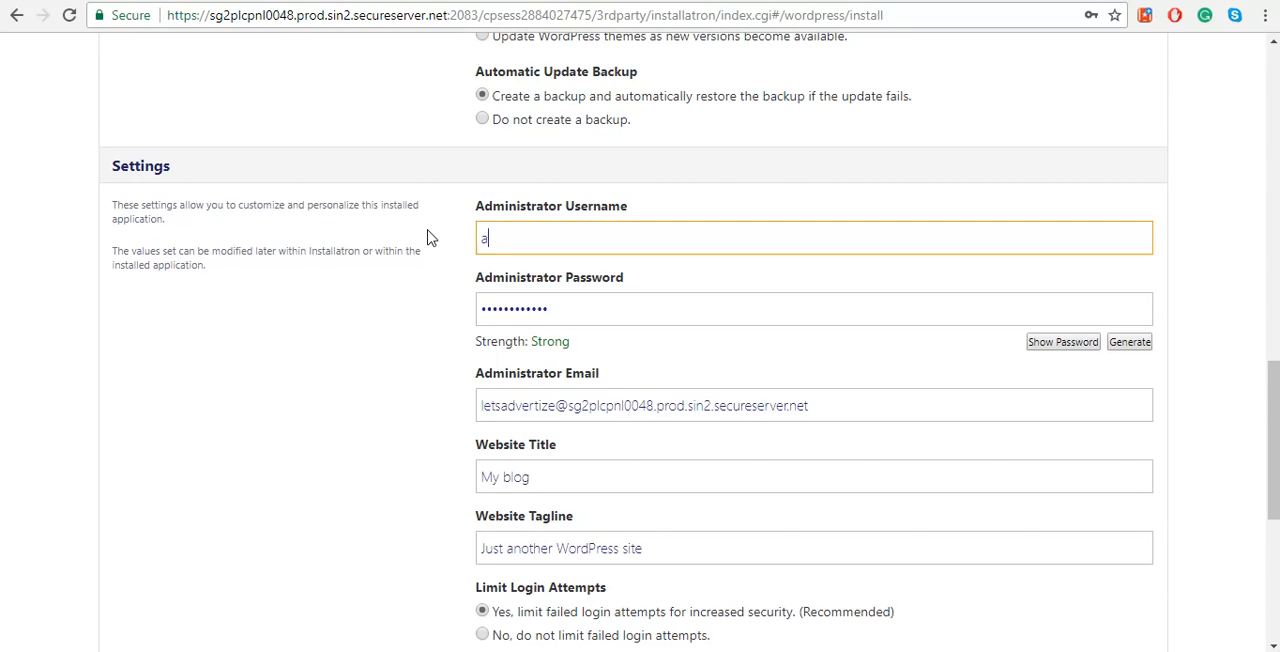
{"action": "type", "text": "dmin"}
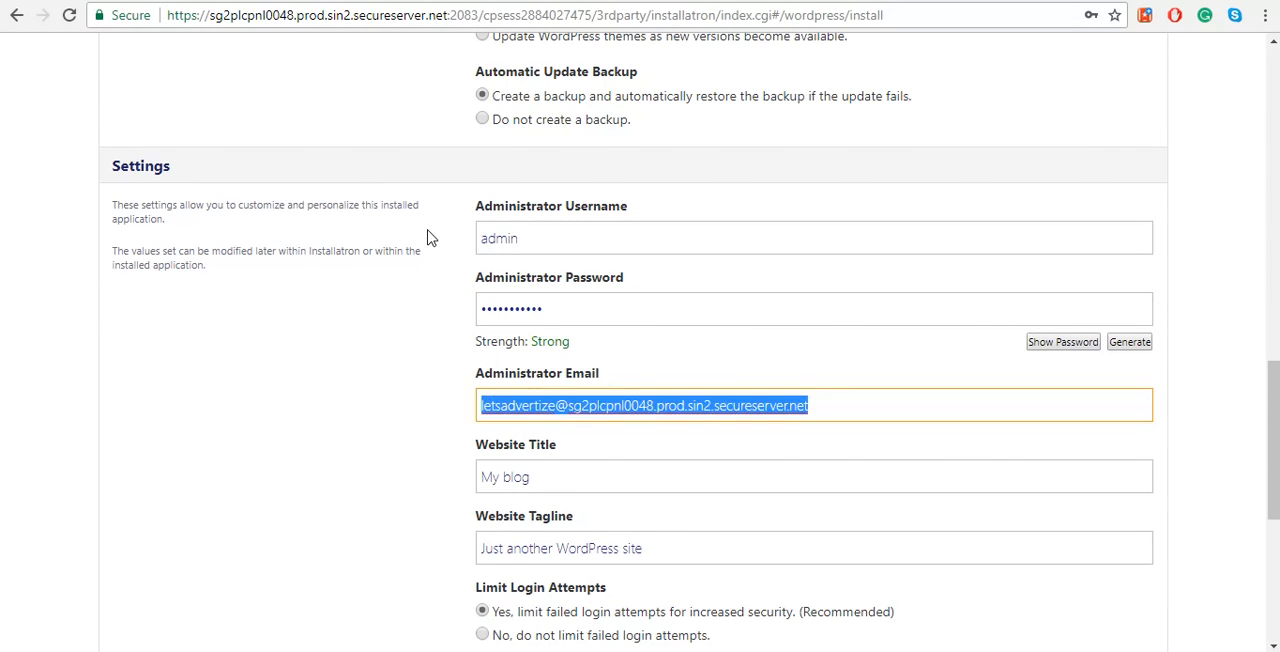
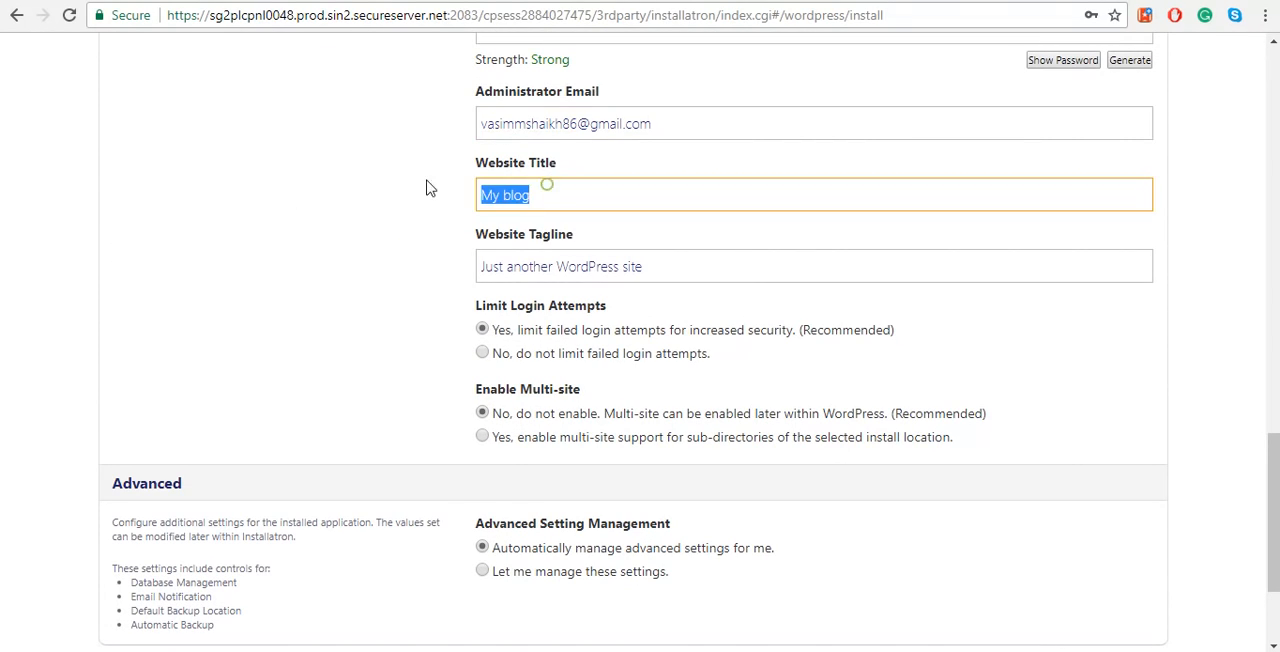
{"action": "type", "text": "Ane"}
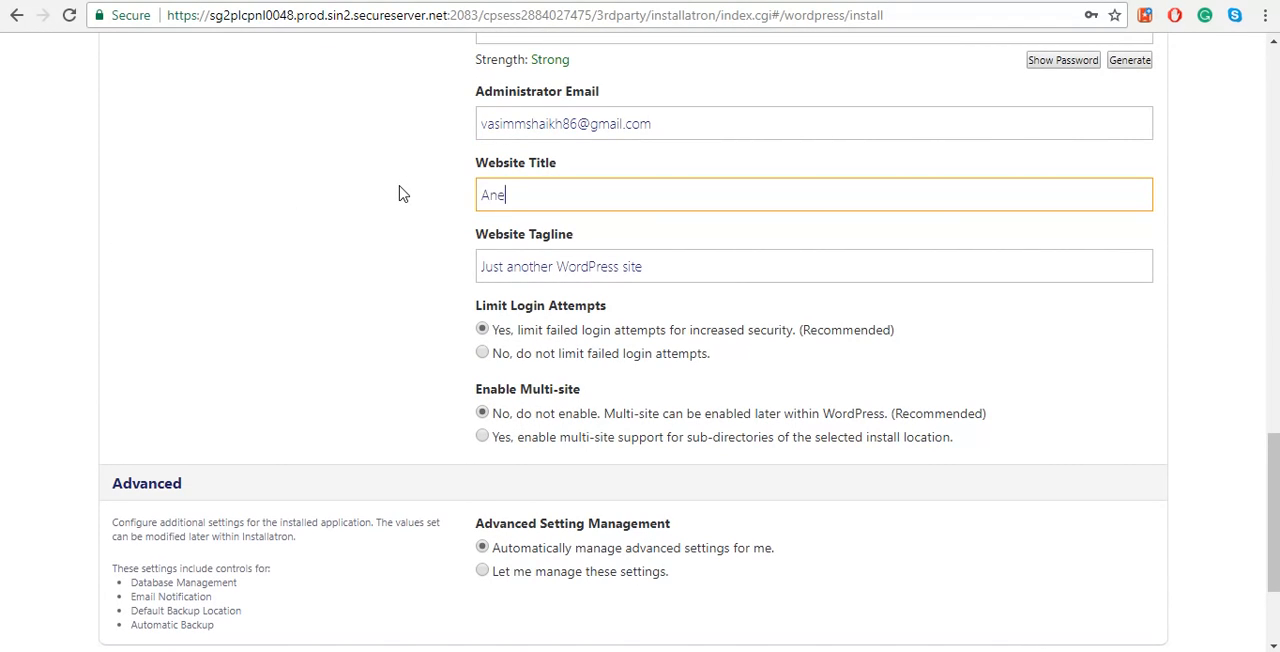
{"action": "type", "text": "t Media"}
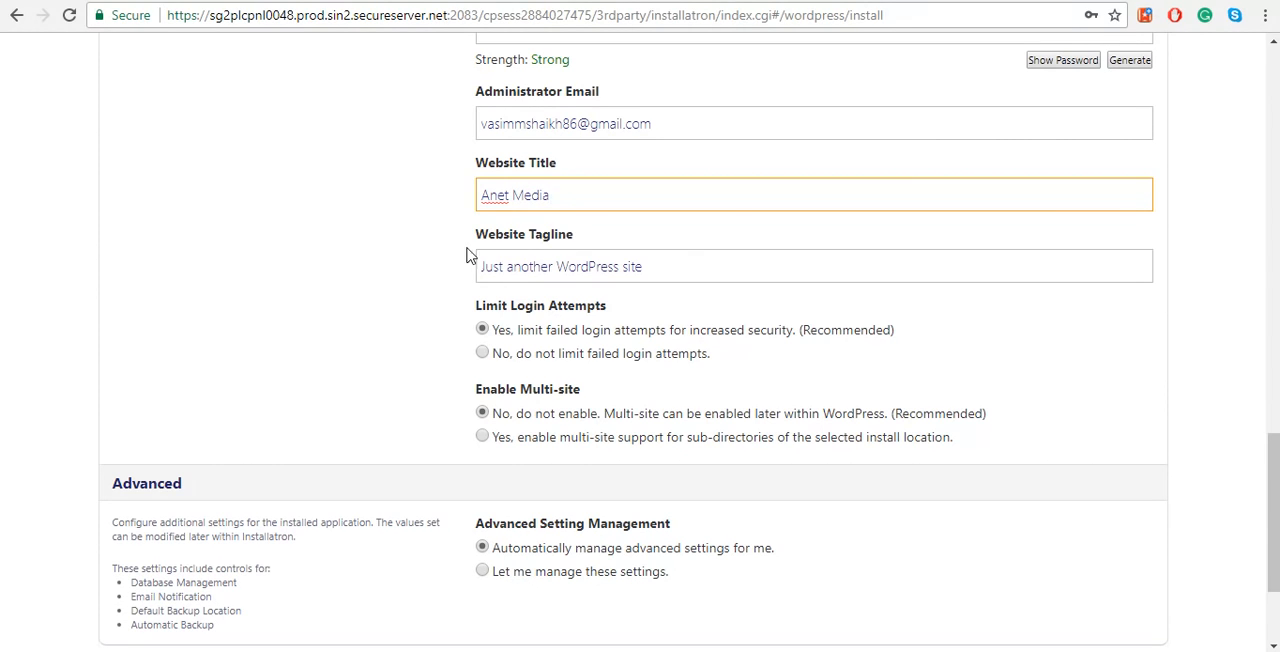
{"action": "scroll", "scroll_direction": "down", "scroll_amount": 3}
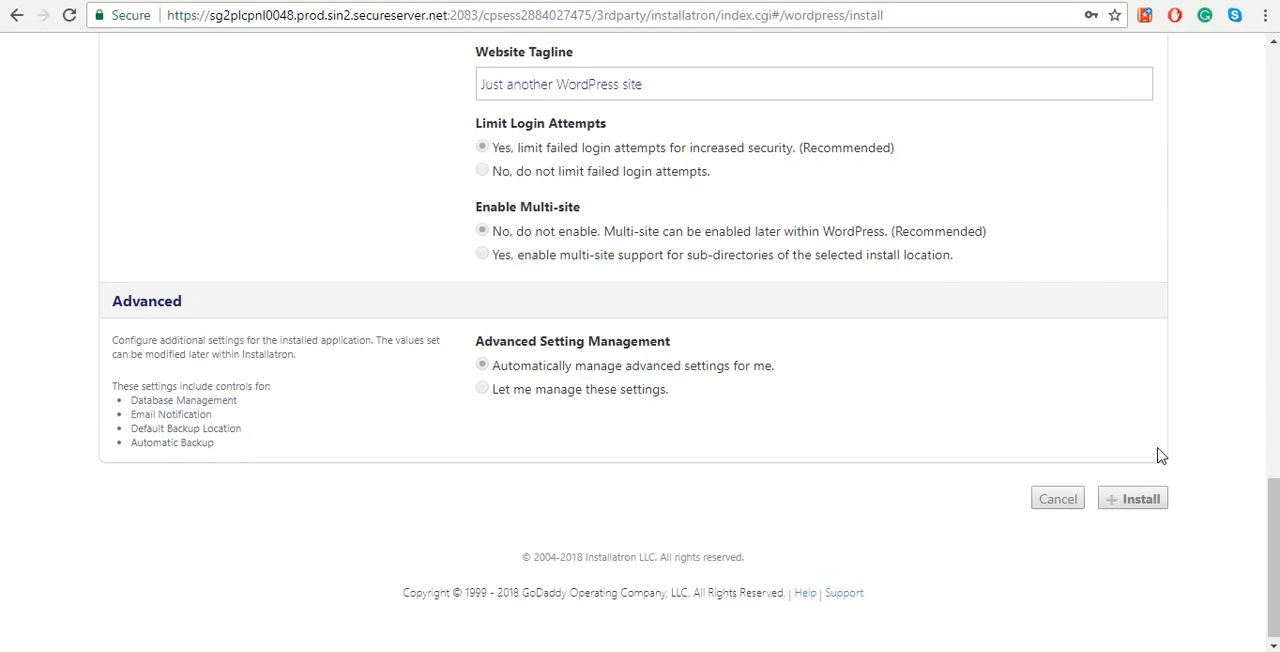
Submit the WordPress install, then start typing altnetmedia.com in a new tab
{"action": "left_click", "coordinate": [1132, 498]}
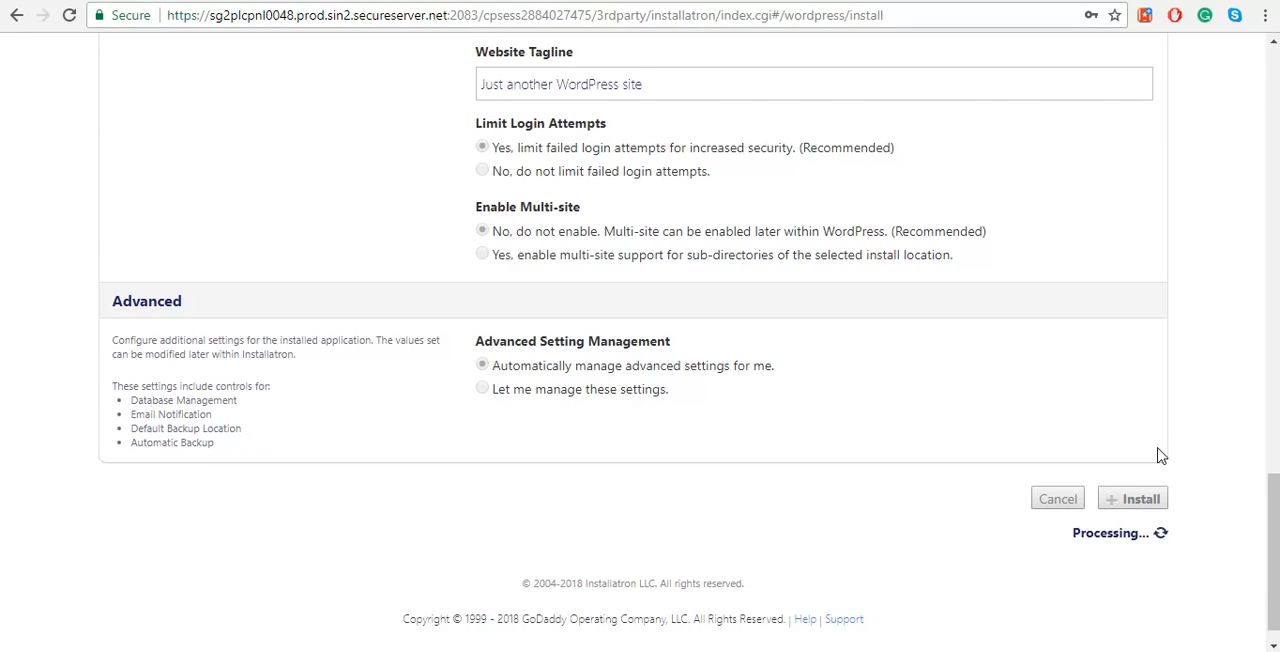
{"action": "left_click", "coordinate": [1132, 498]}
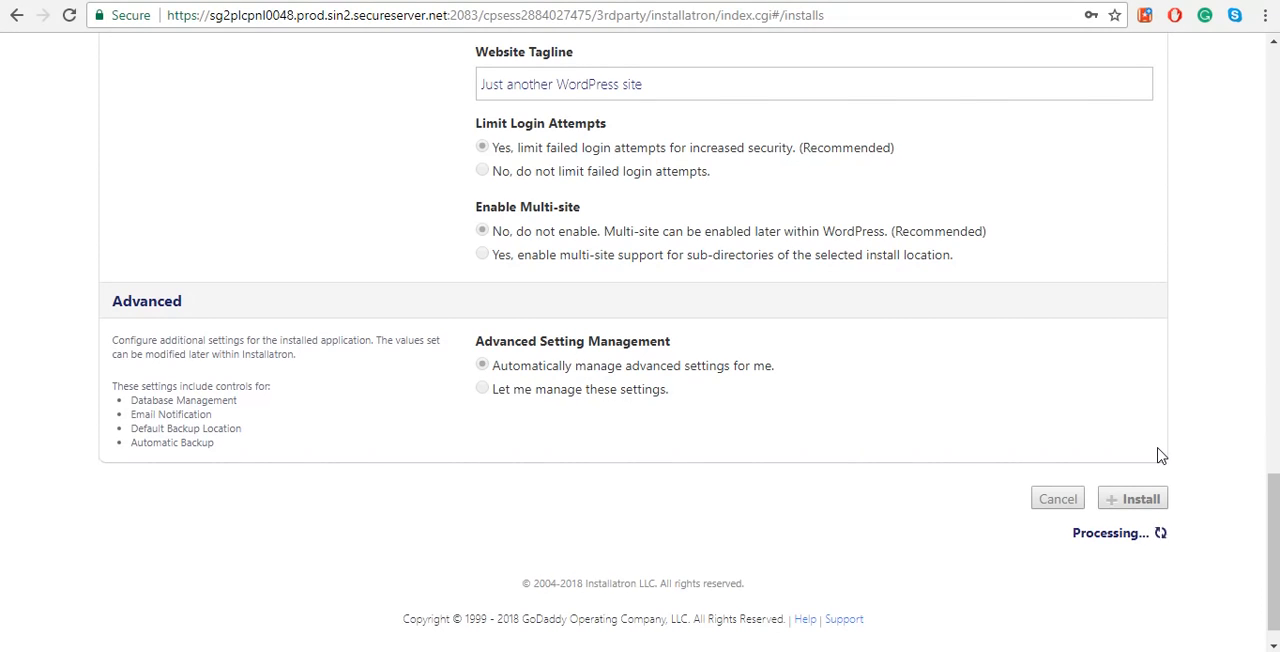
{"action": "mouse_move", "coordinate": [1053, 210]}
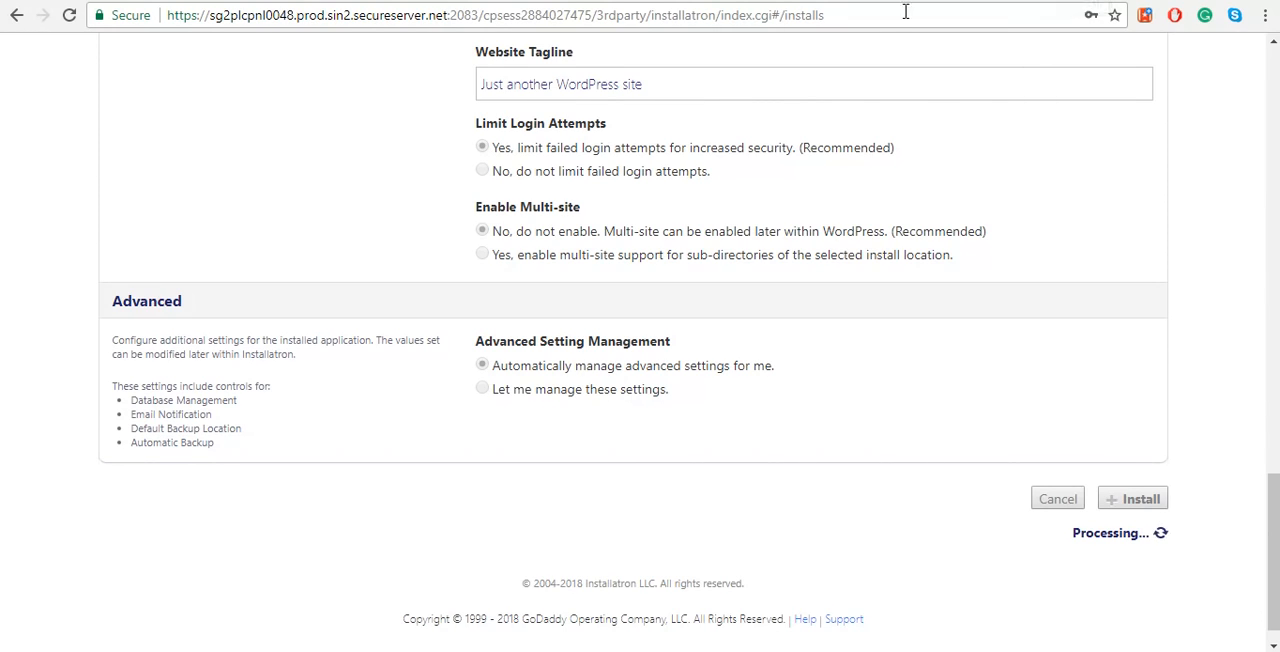
{"action": "type", "text": "altme"}
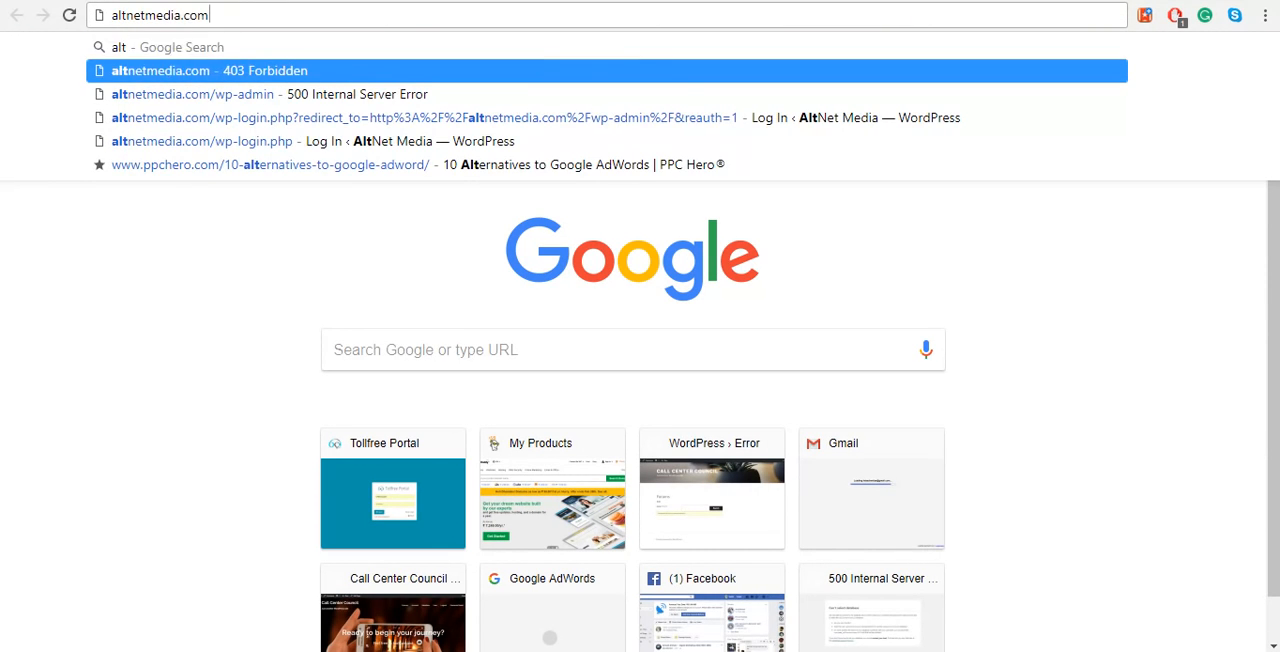
Load altnetmedia.com/wp-admin from Chrome's address bar
{"action": "type", "text": "/"}
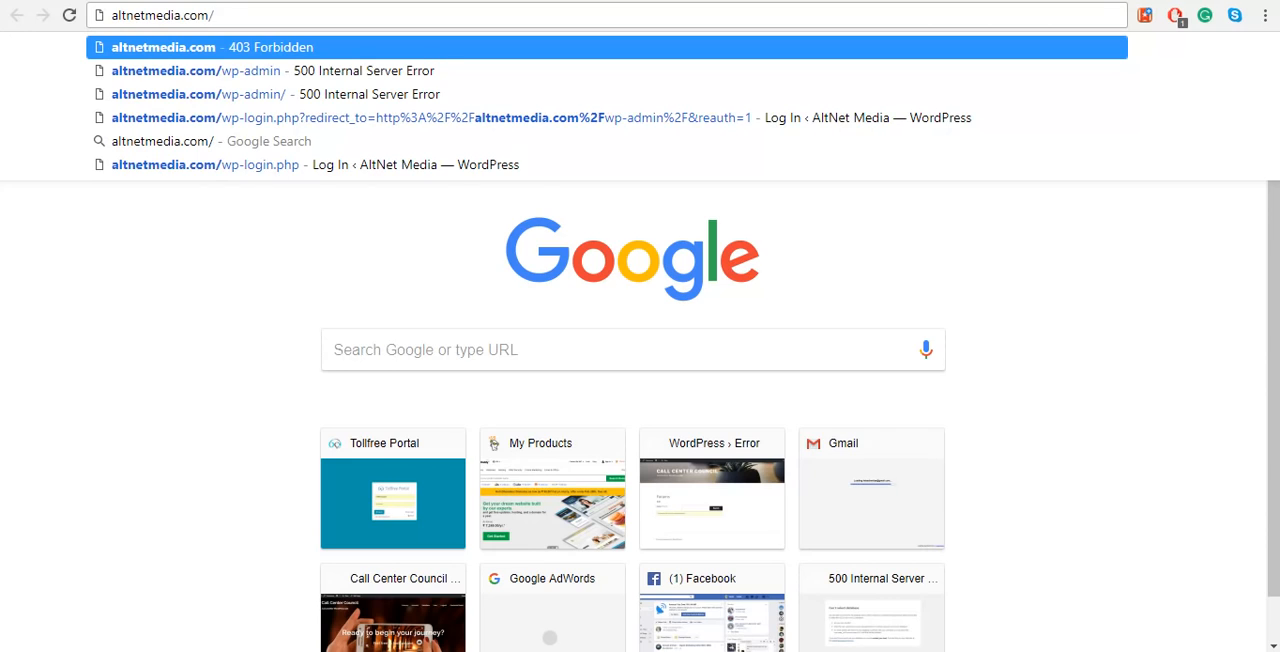
{"action": "type", "text": "/wp-admin"}
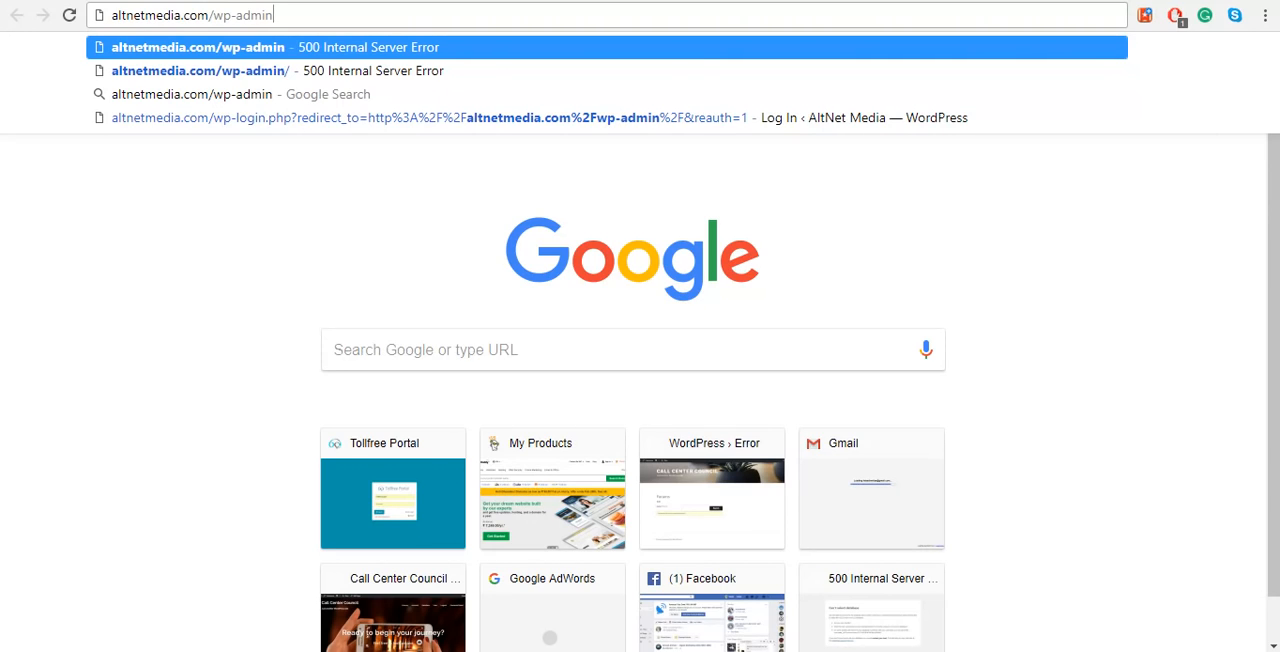
{"action": "key", "text": "Return"}
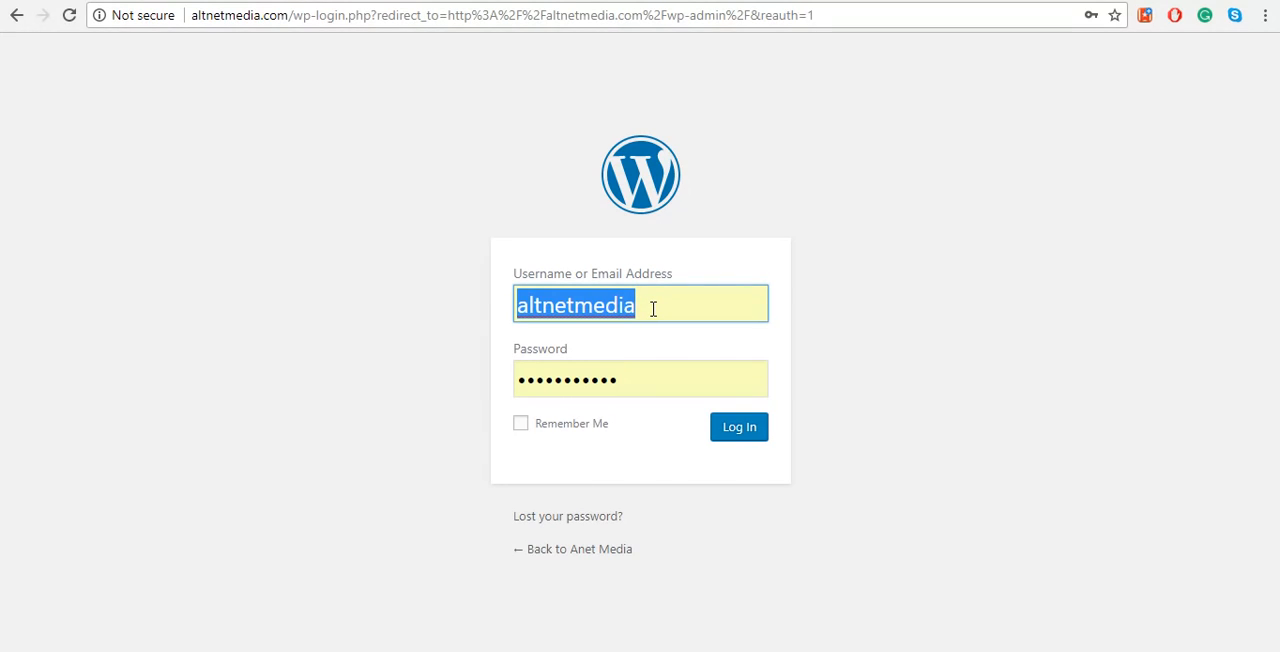
Log in to the altnetmedia.com WordPress admin with username 'admin'
{"action": "type", "text": "admin"}
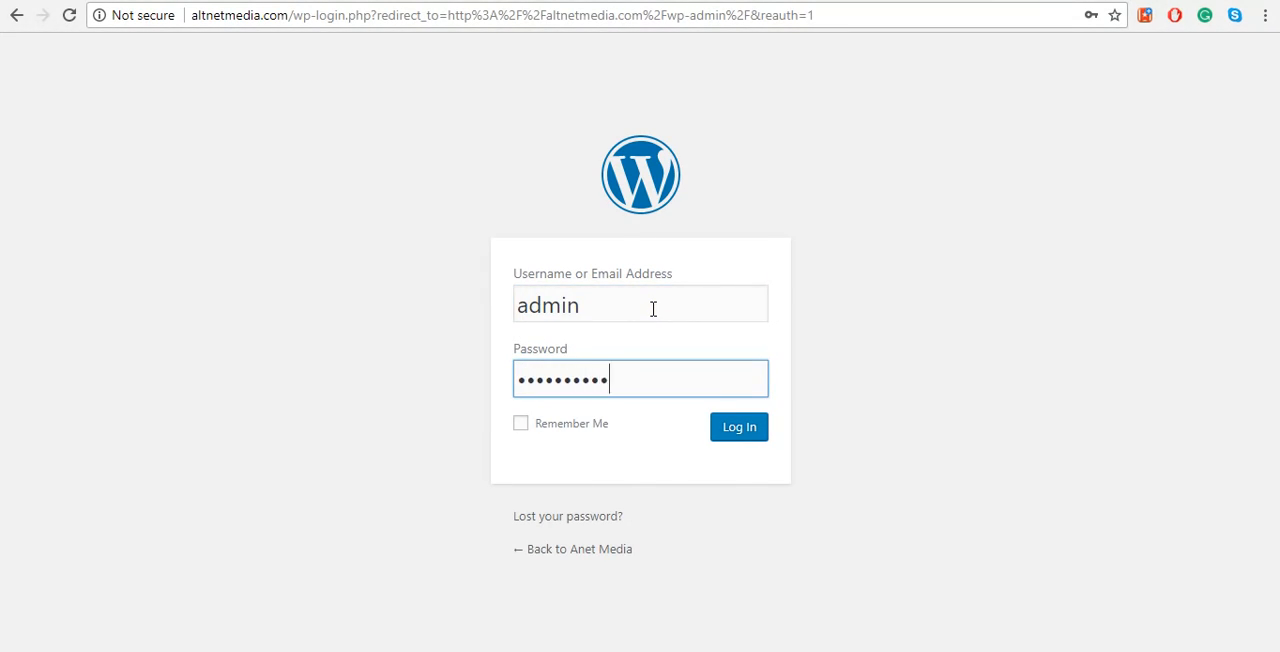
{"action": "left_click", "coordinate": [738, 427]}
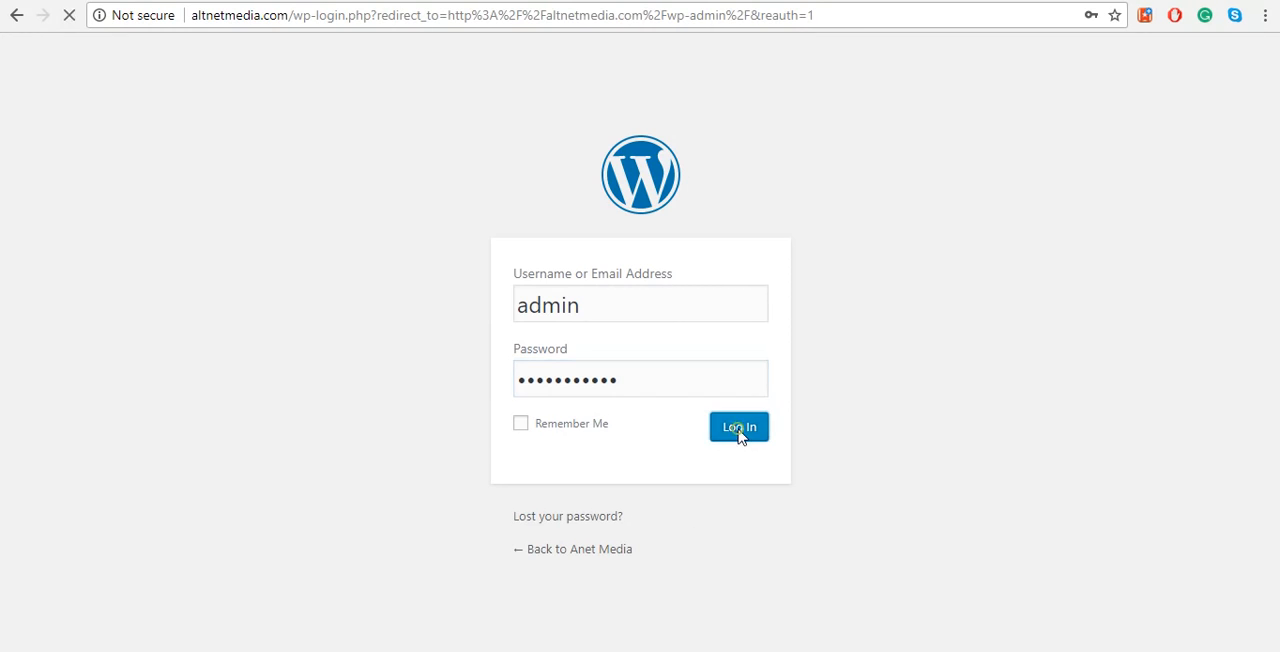
{"action": "left_click", "coordinate": [738, 427]}
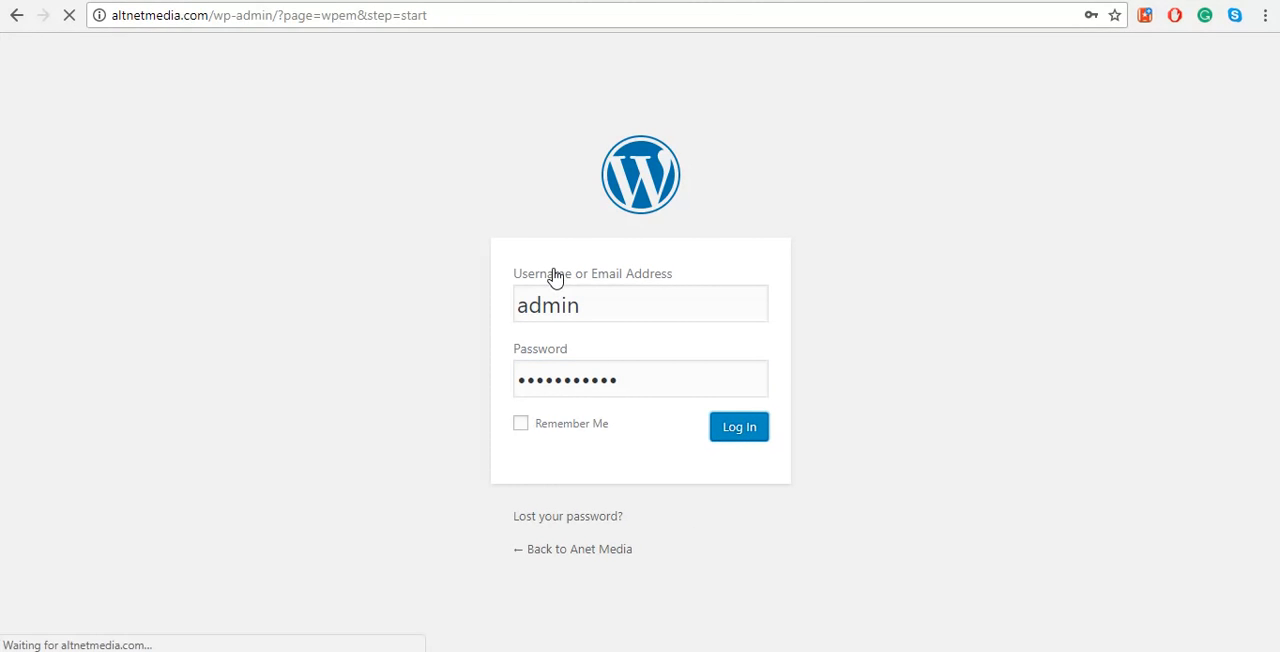
{"action": "left_click", "coordinate": [738, 426]}
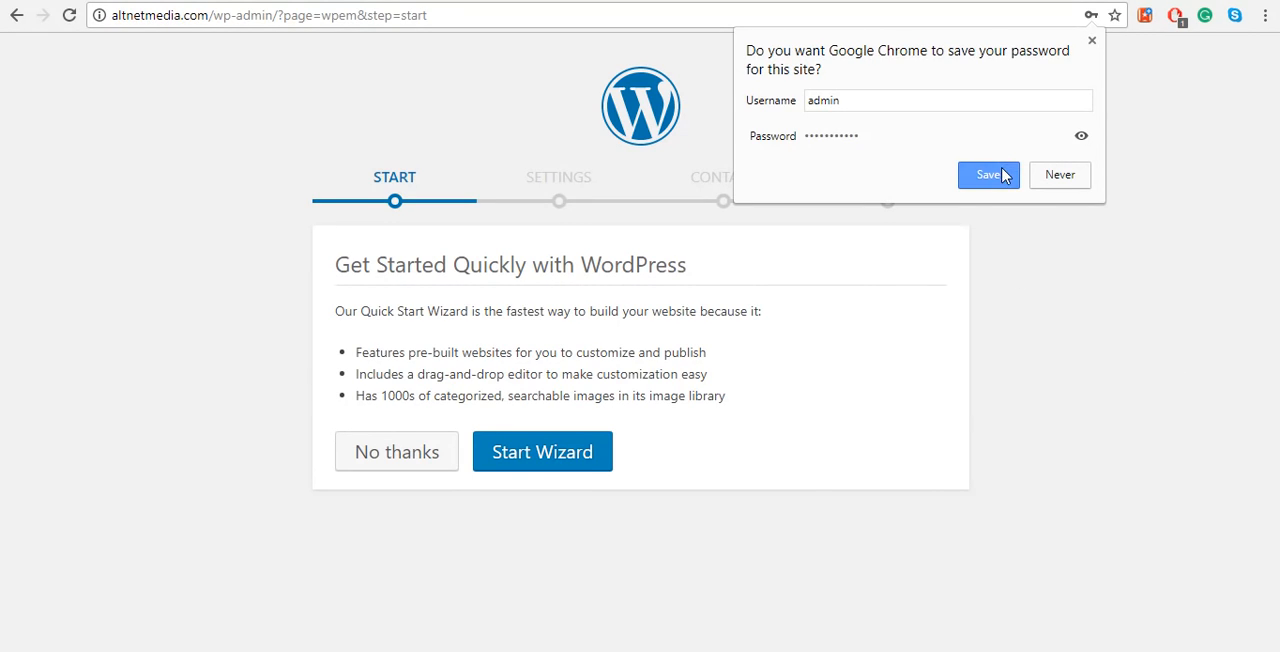
Save the password in Chrome, decline the Quick Start Wizard, and confirm exiting
{"action": "left_click", "coordinate": [988, 175]}
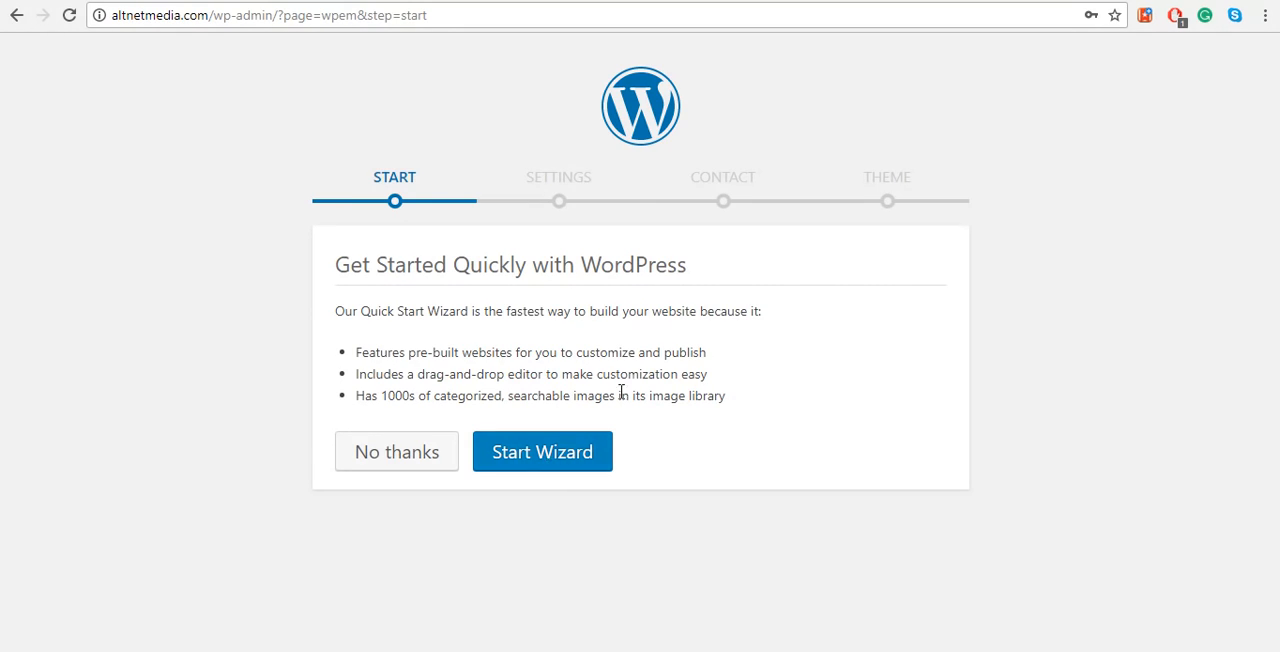
{"action": "mouse_move", "coordinate": [397, 460]}
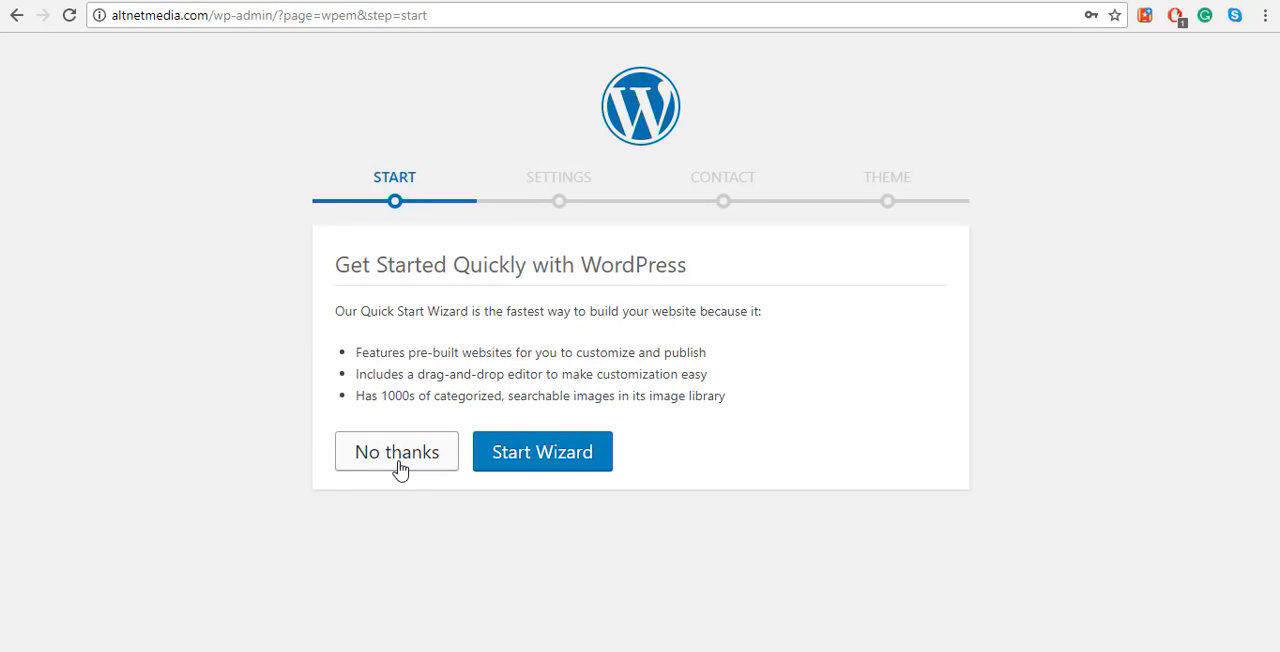
{"action": "left_click", "coordinate": [396, 451]}
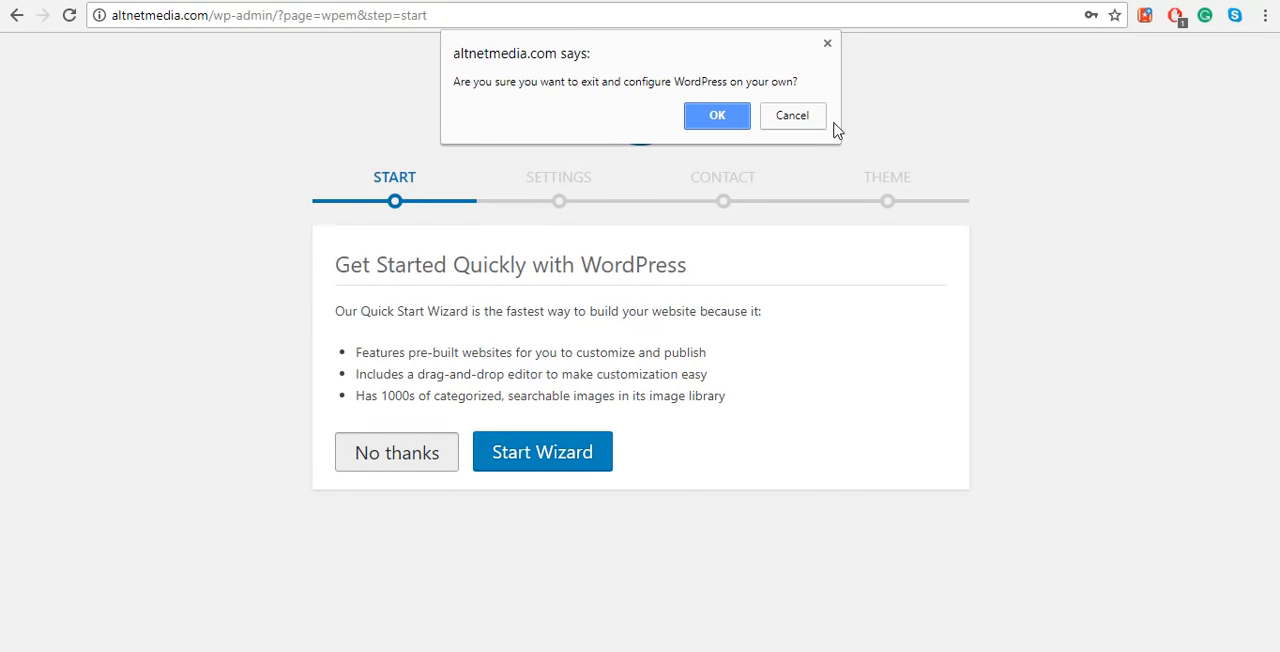
{"action": "left_click", "coordinate": [716, 115]}
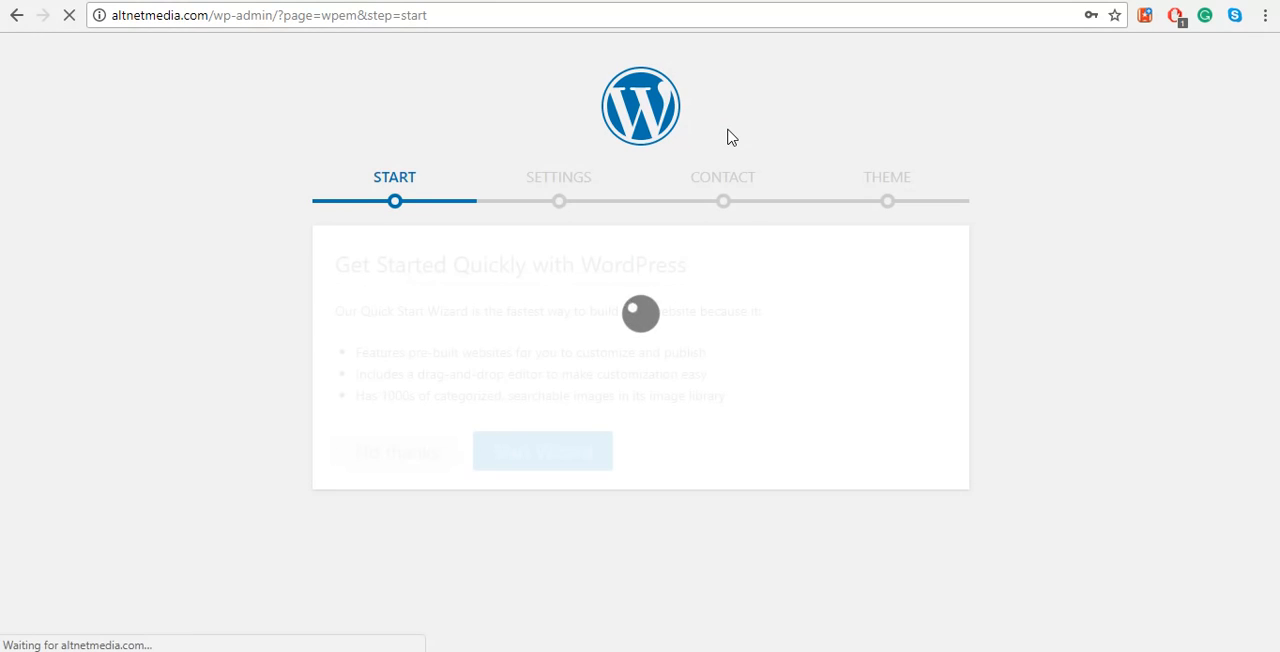